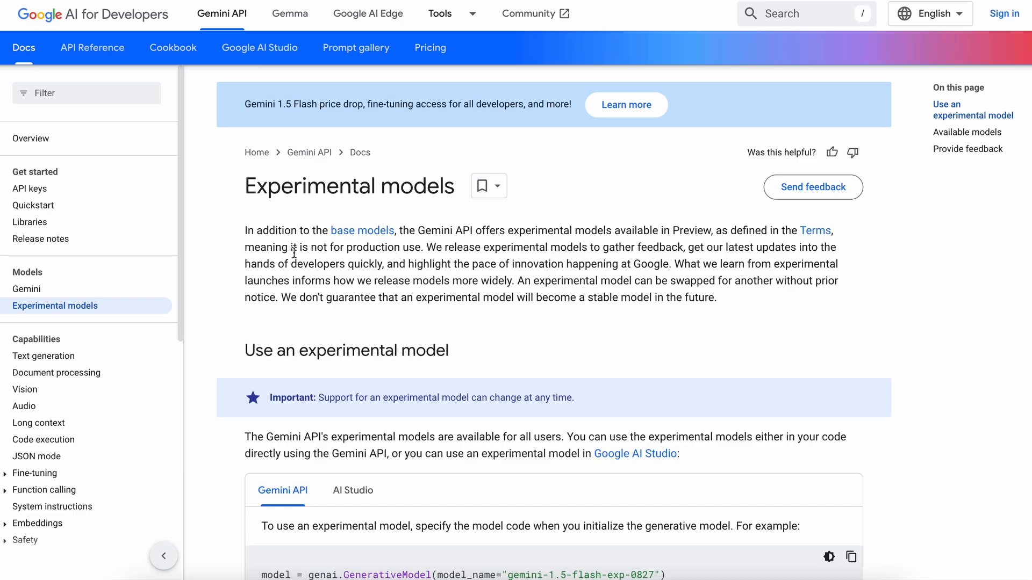
pyautogui.moveTo(264, 257)
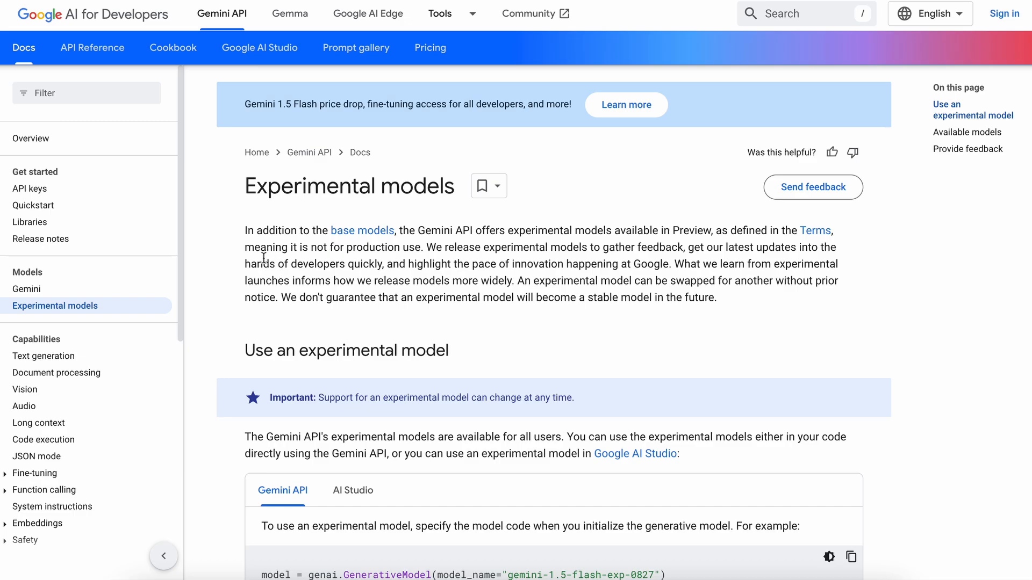
# Step: Select the gemini-1.5-pro-exp-0827 and flash-8b model names and the leaderboard highlight bullets
pyautogui.scroll(-3)
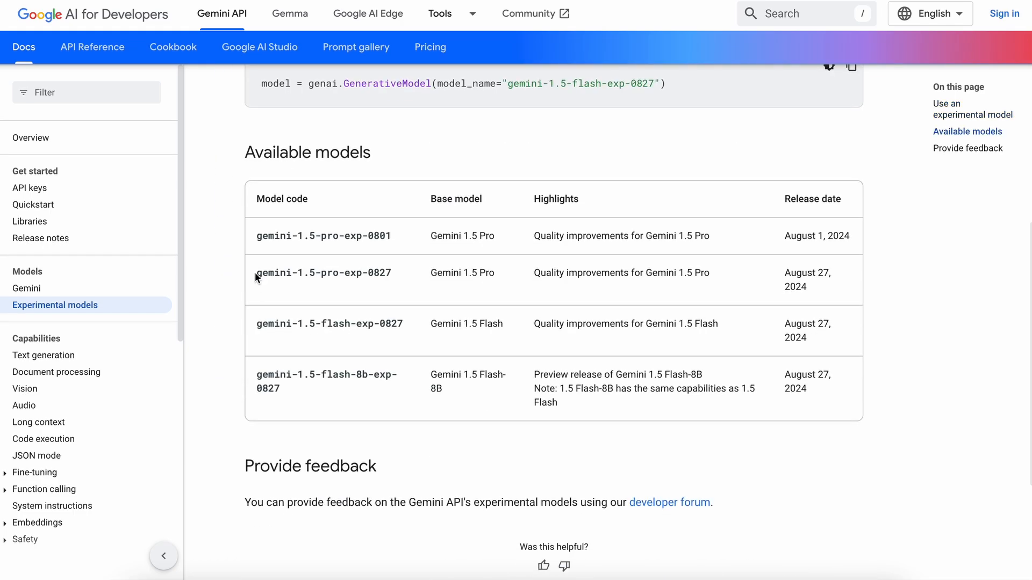
pyautogui.doubleClick(324, 272)
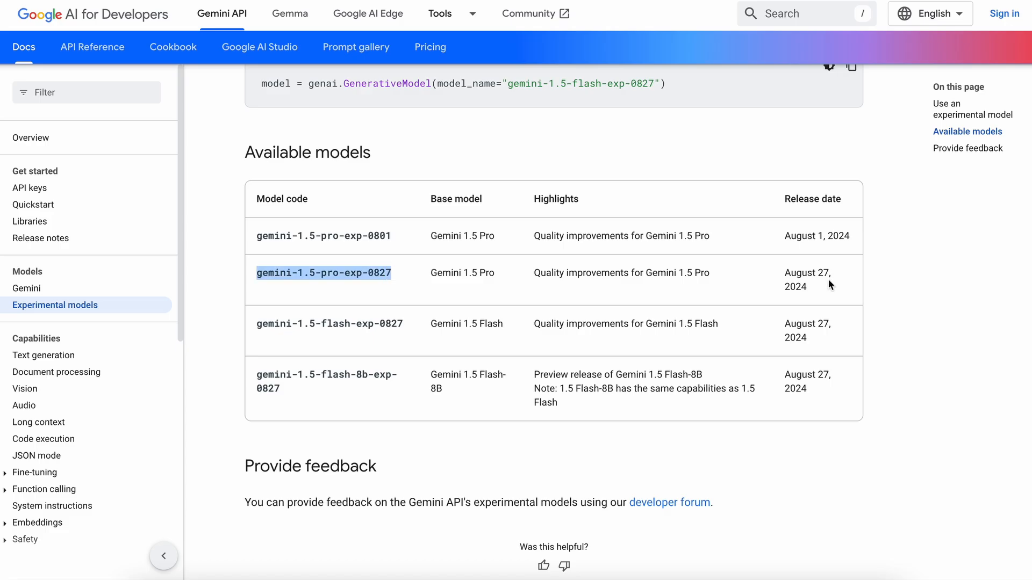
pyautogui.moveTo(347, 300)
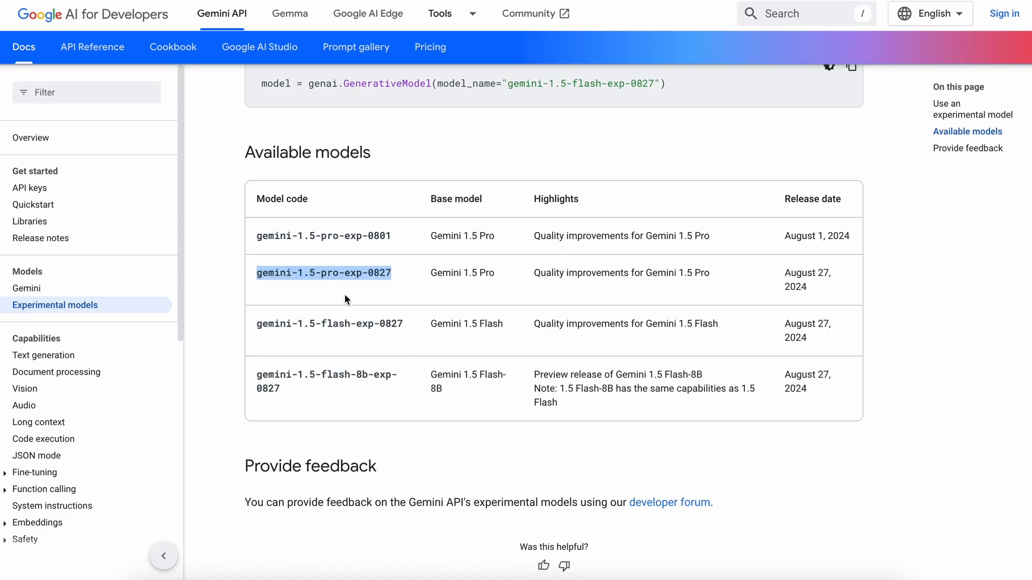
pyautogui.moveTo(450, 309)
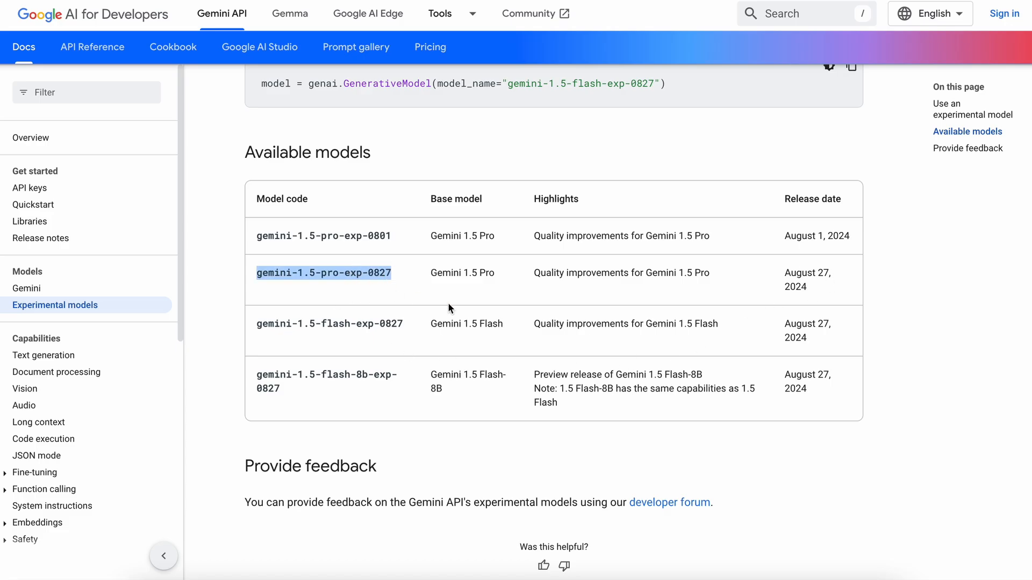
pyautogui.moveTo(474, 299)
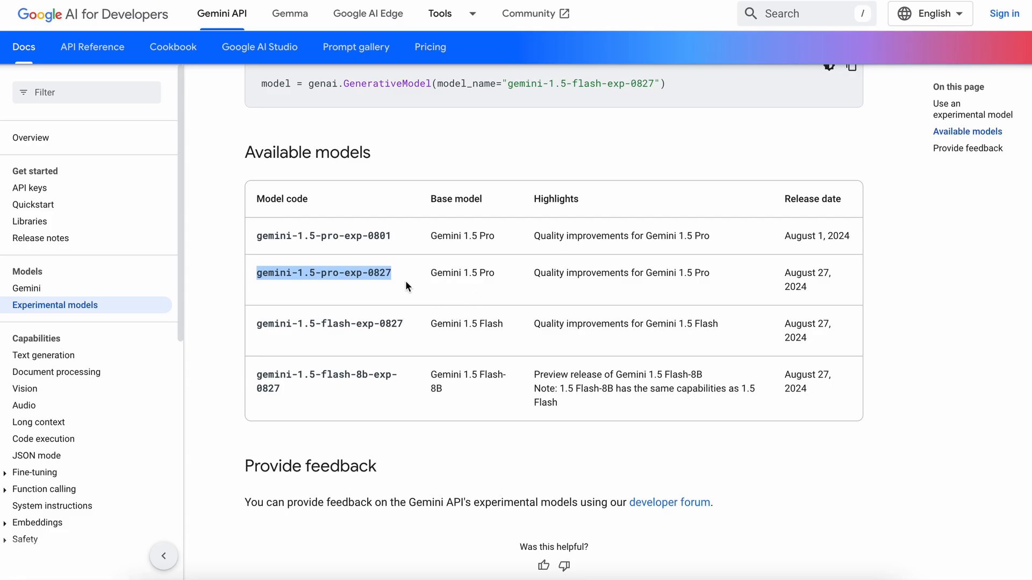
pyautogui.moveTo(416, 309)
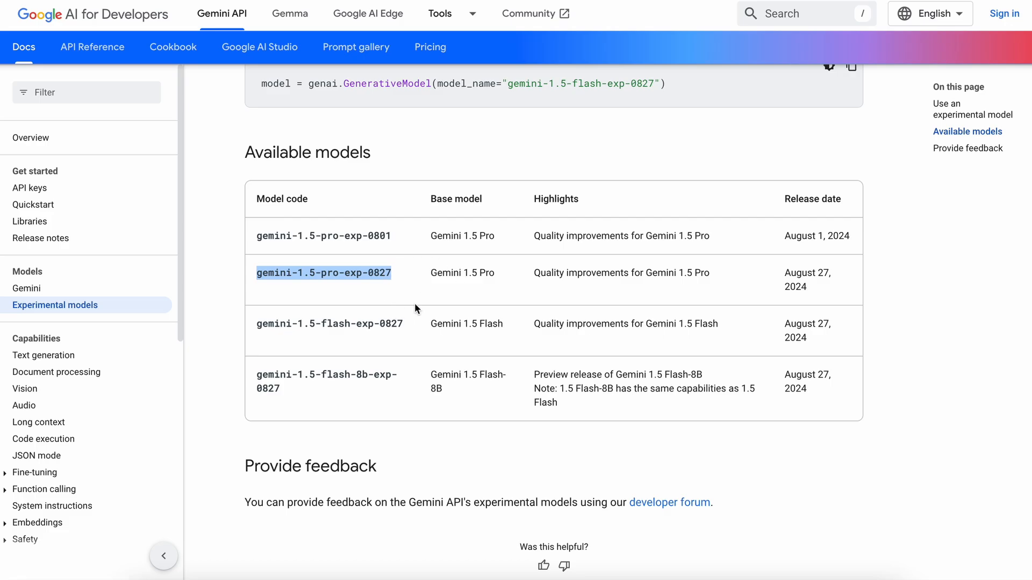
pyautogui.moveTo(373, 298)
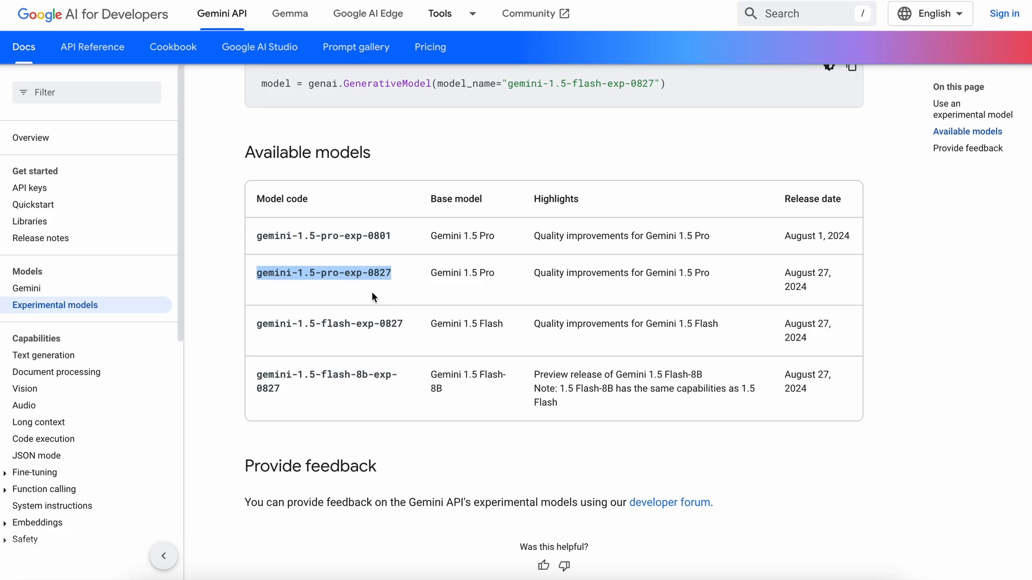
pyautogui.moveTo(407, 328)
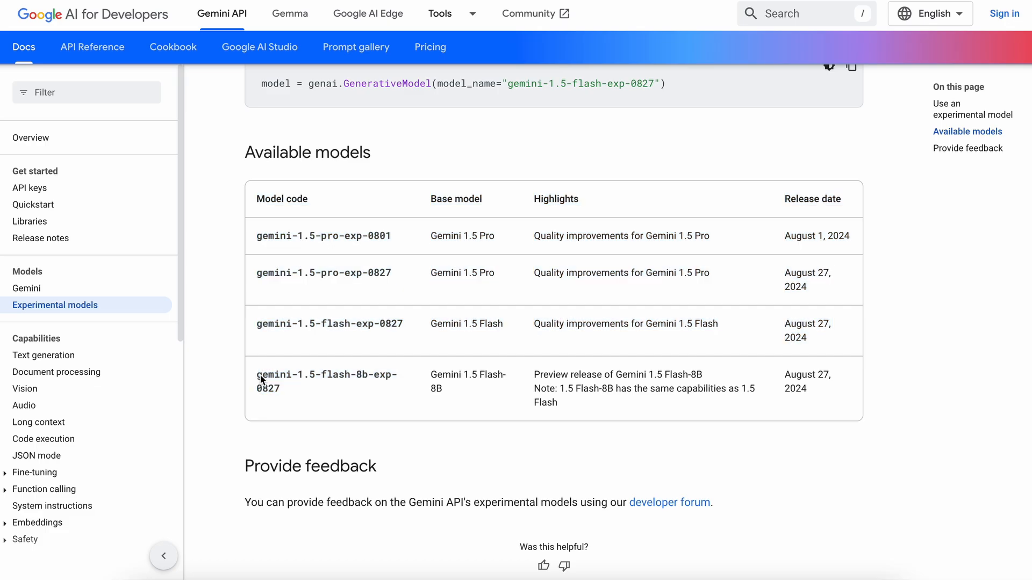
pyautogui.doubleClick(329, 374)
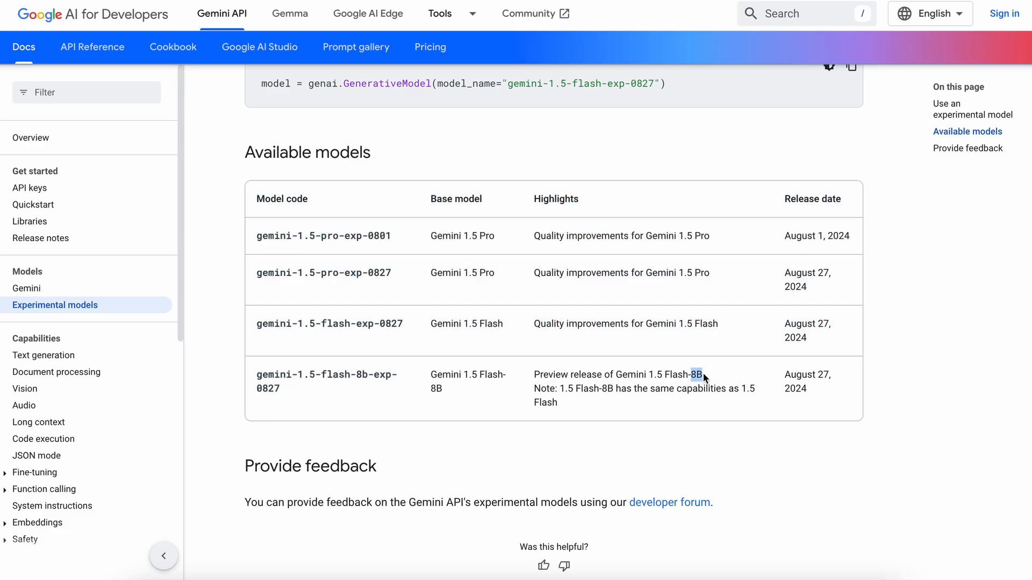
pyautogui.scroll(-3)
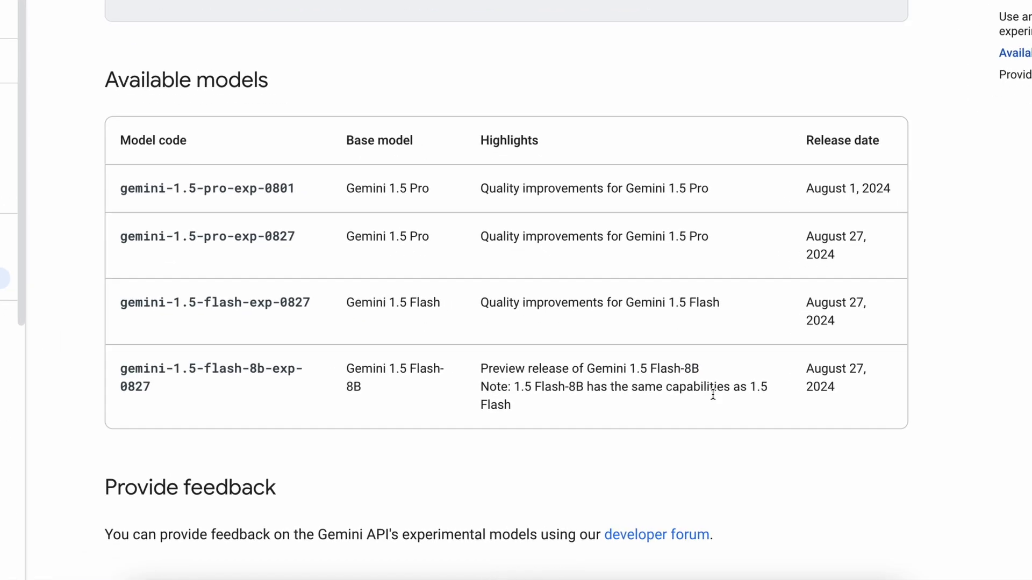
pyautogui.moveTo(121, 236); pyautogui.dragTo(776, 396)
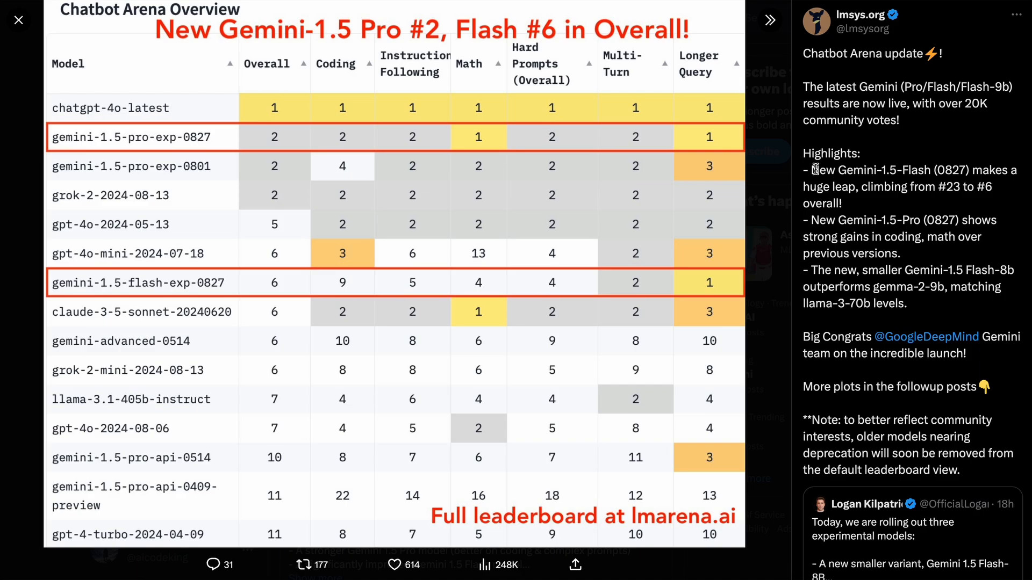
pyautogui.moveTo(943, 186)
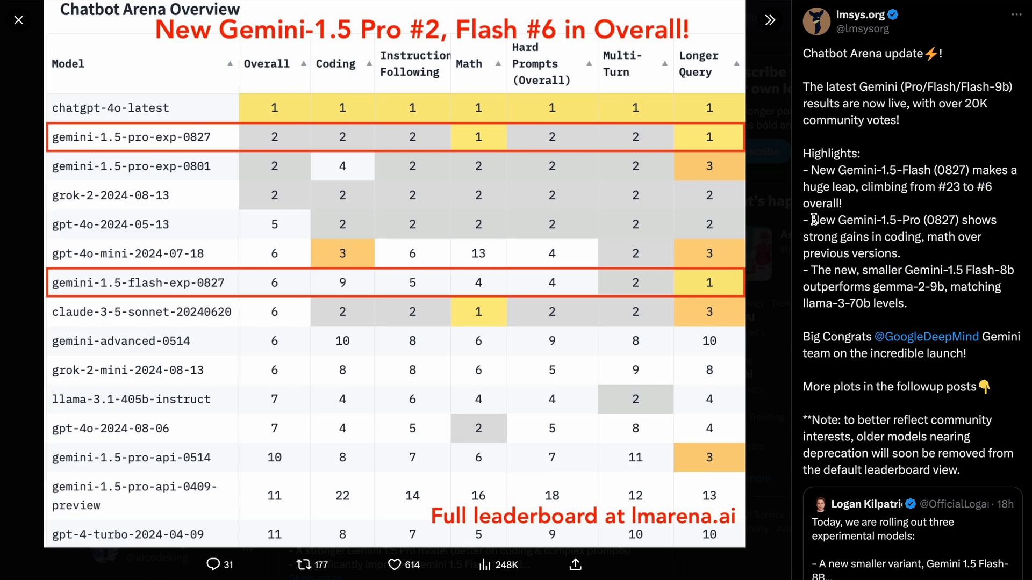
pyautogui.moveTo(158, 331)
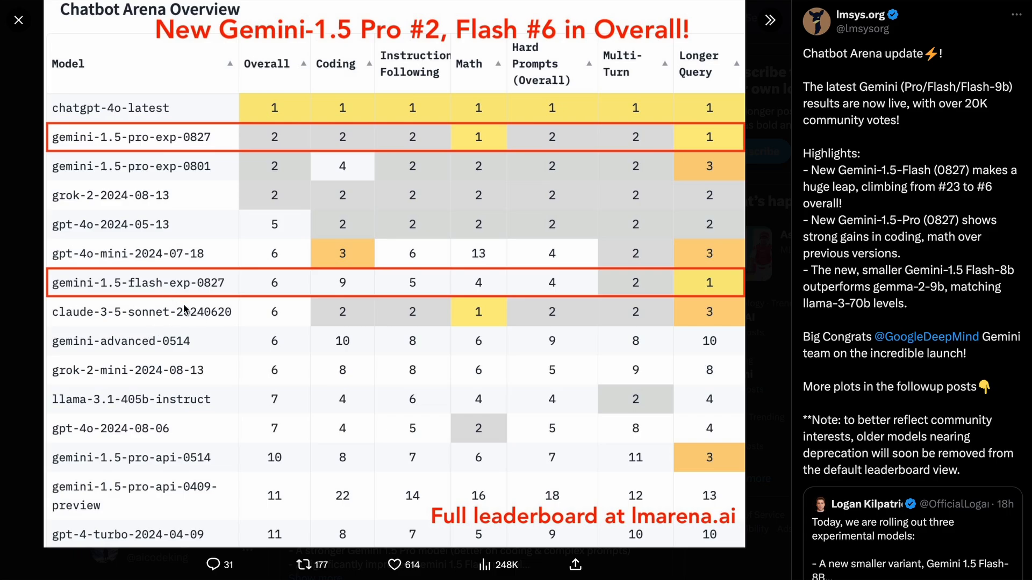
pyautogui.moveTo(201, 321)
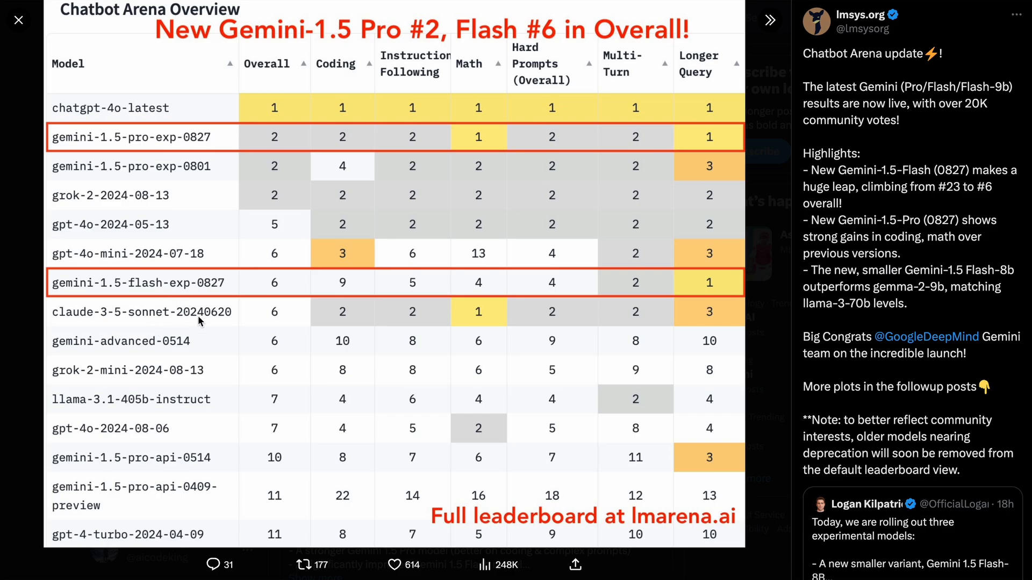
pyautogui.moveTo(832, 225)
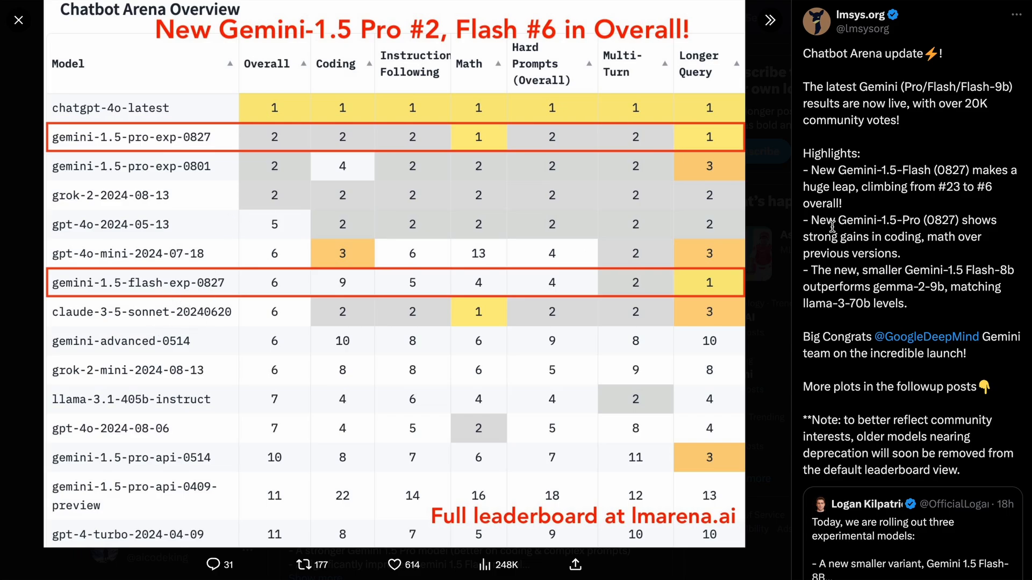
# Step: Highlight the bullets about Pro's coding/math gains and Flash-8b beating gemma-2-9b
pyautogui.moveTo(806, 219); pyautogui.dragTo(902, 254)
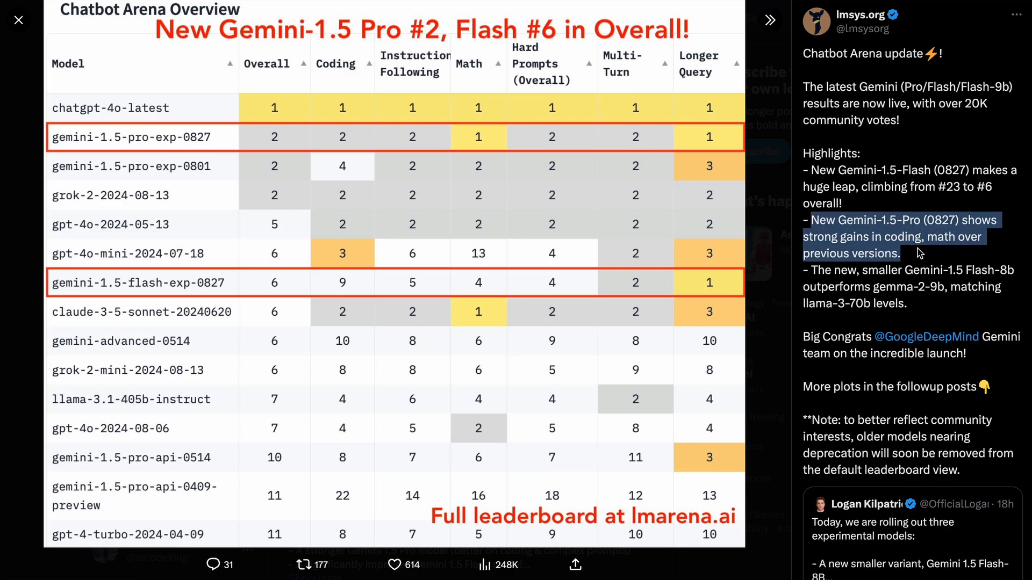
pyautogui.moveTo(920, 256)
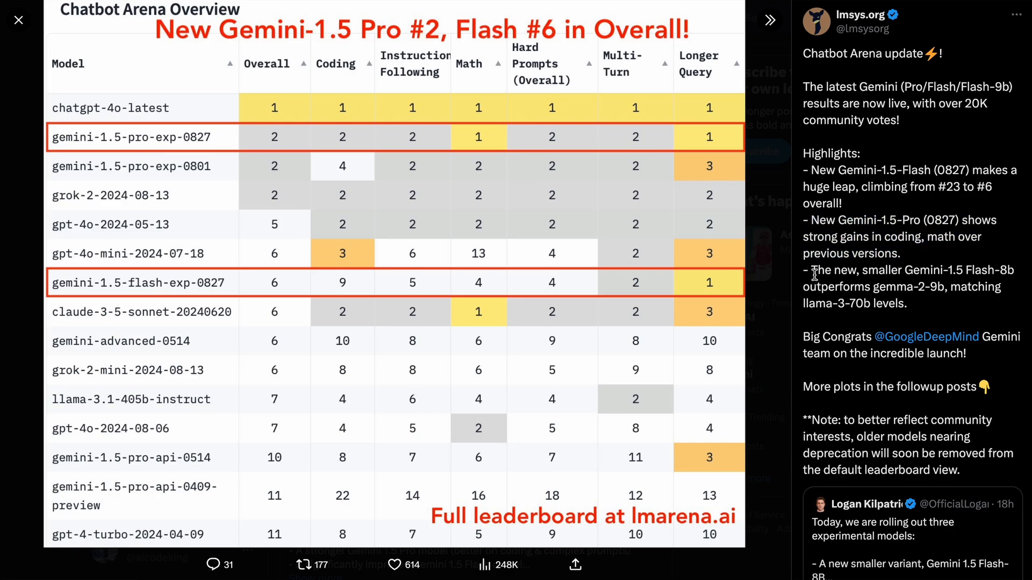
pyautogui.moveTo(813, 272)
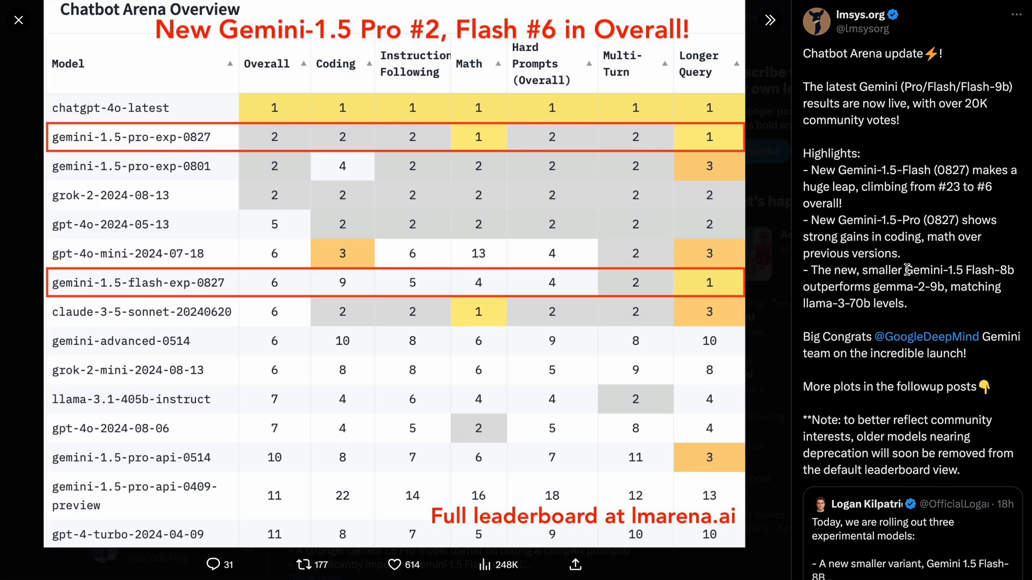
pyautogui.moveTo(905, 270); pyautogui.dragTo(905, 303)
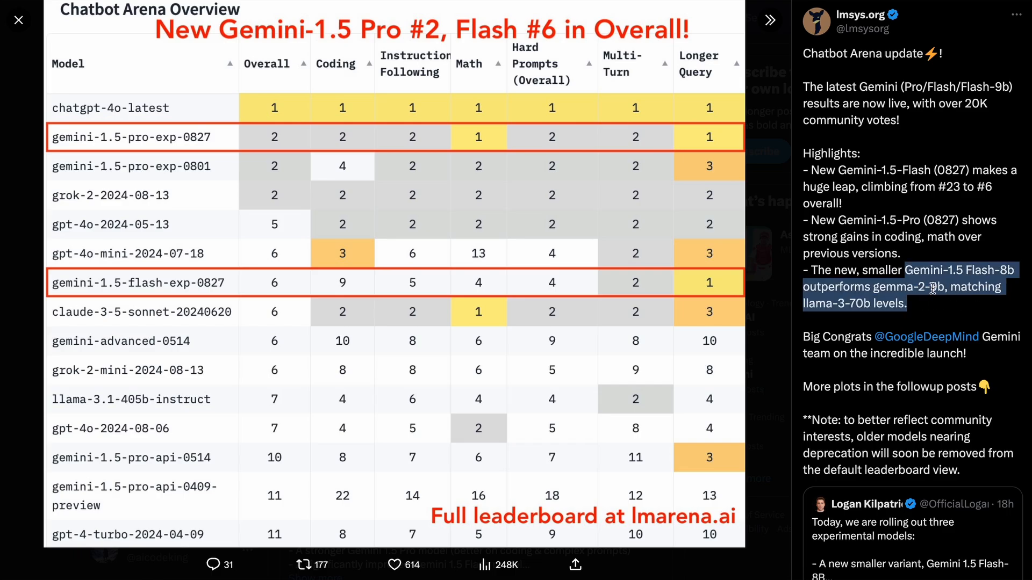
pyautogui.moveTo(934, 286)
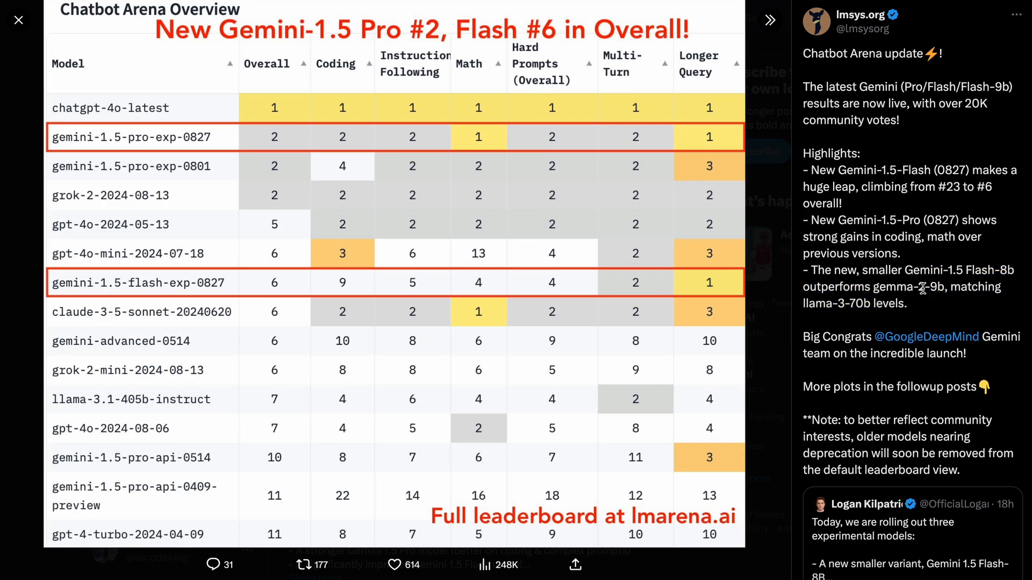
pyautogui.moveTo(920, 286)
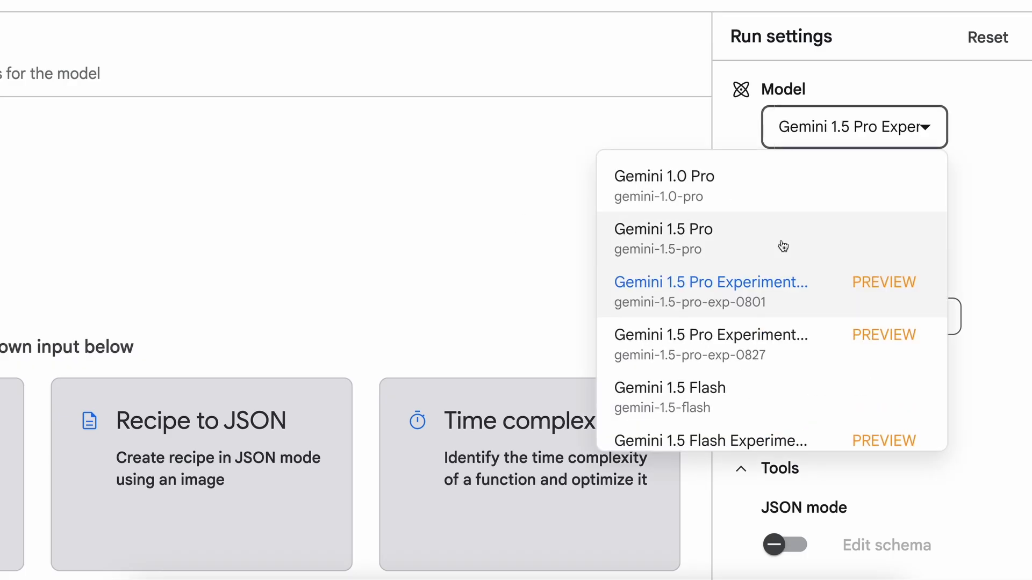
# Step: Ask the Pro model the 'country ending in lia' capital question and start it for the second model
pyautogui.scroll(-3)
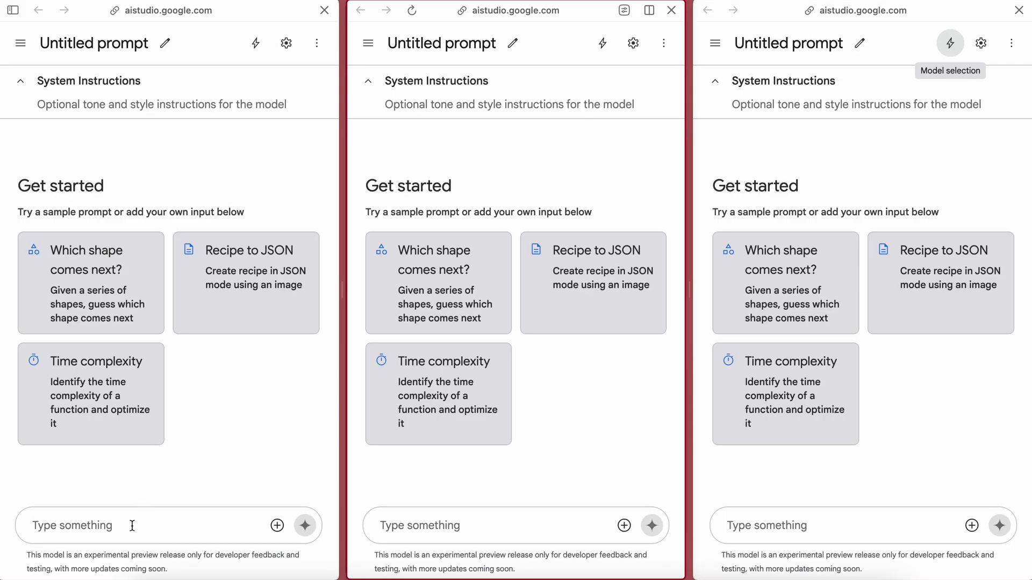
pyautogui.write("What is the capital city of the country whose name ends with 'lia'. I'm refering to the country name here.")
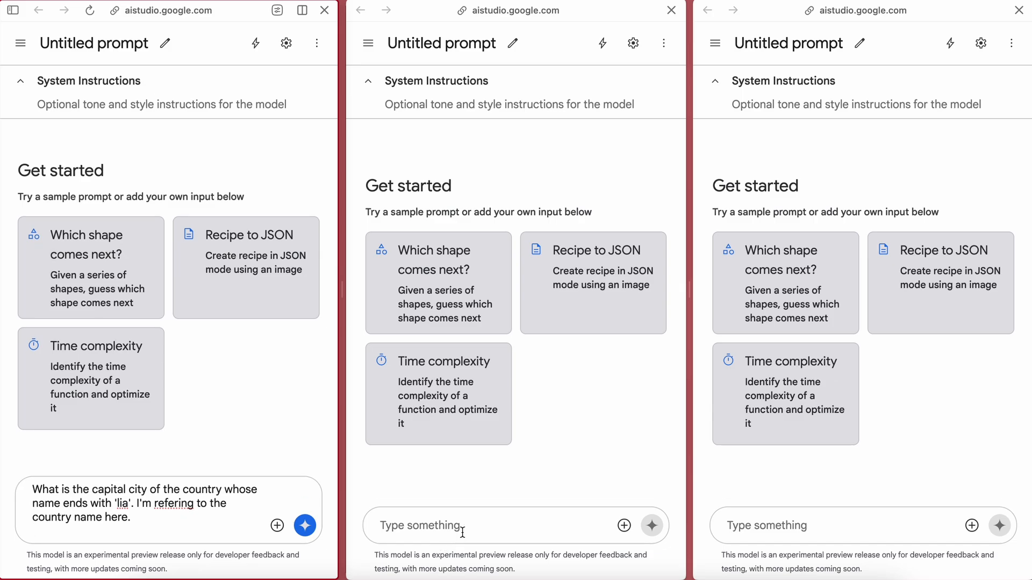
pyautogui.click(303, 525)
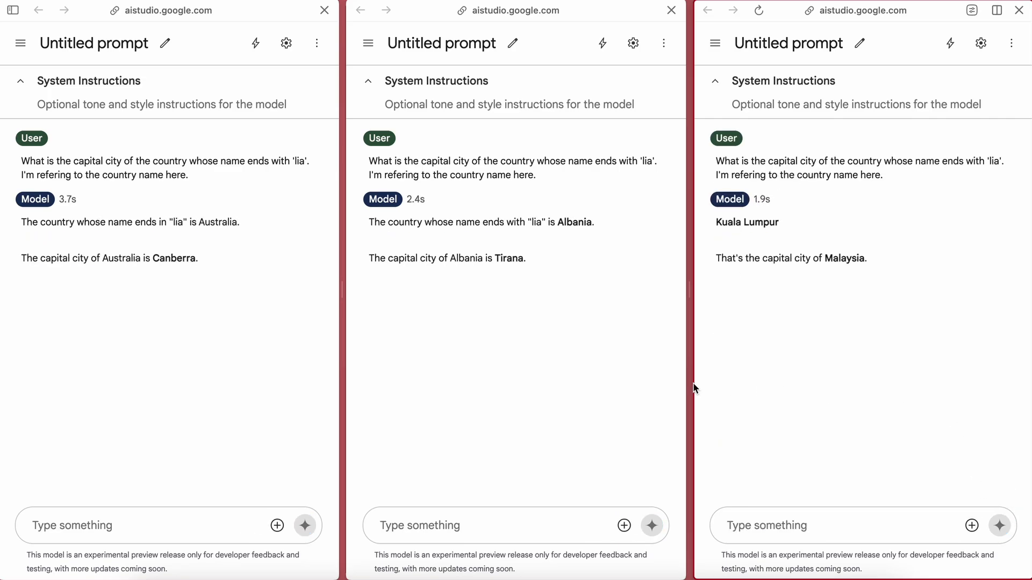
pyautogui.moveTo(167, 270)
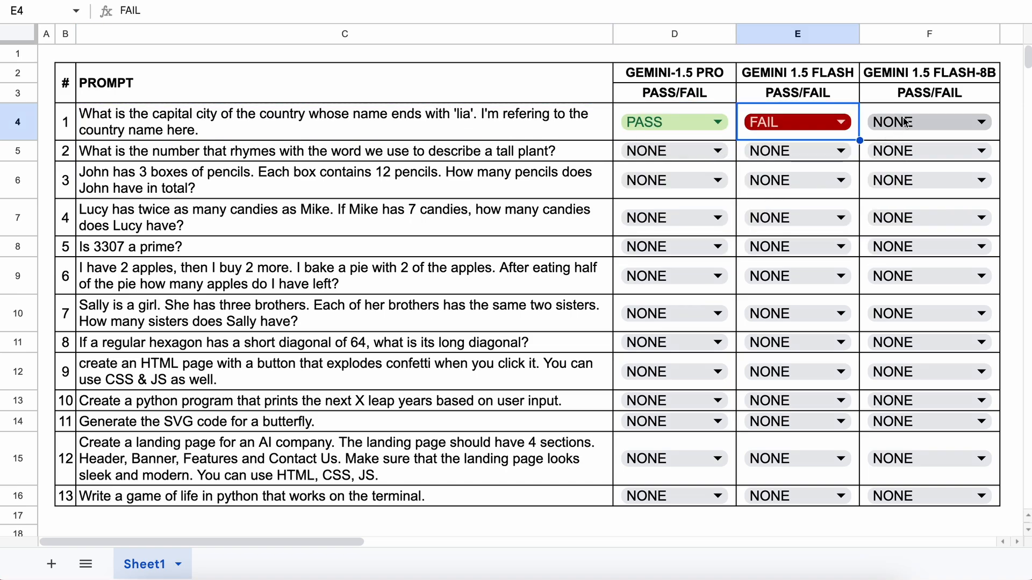
# Step: Grade prompt 1 FAIL for Flash-8B and pick up the tall-plant rhyme and pencils prompts
pyautogui.click(928, 121)
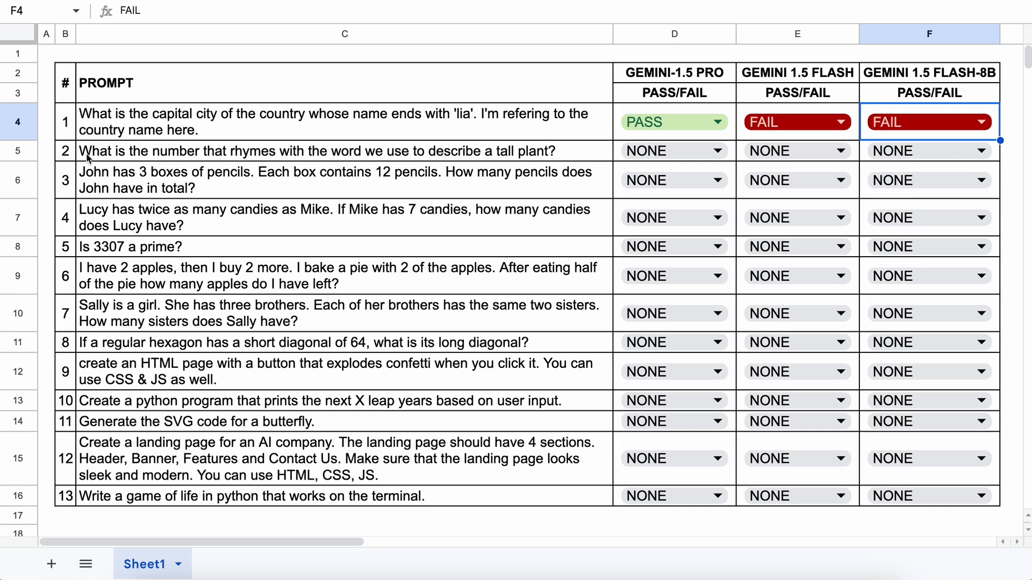
pyautogui.click(329, 151)
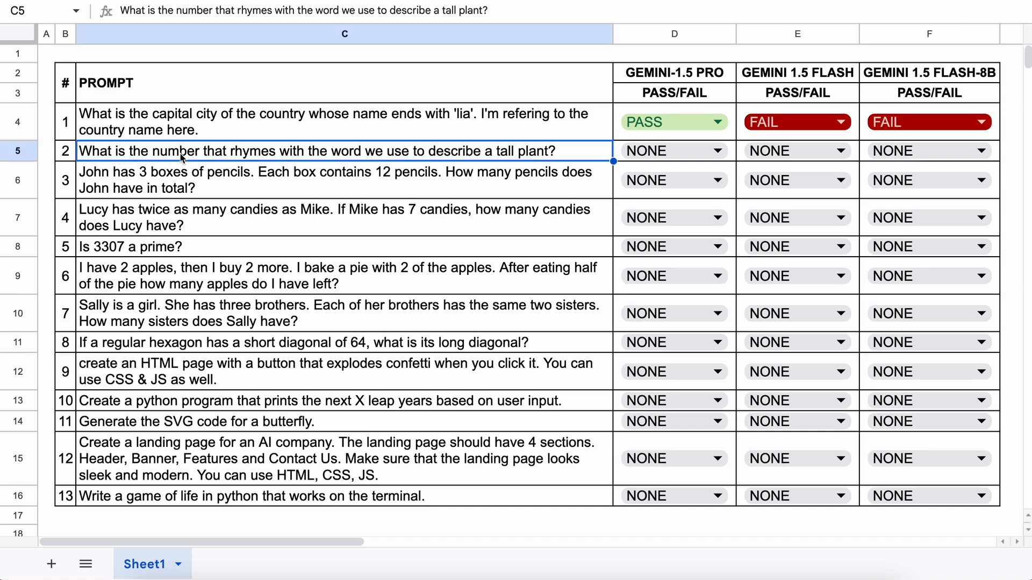
pyautogui.moveTo(354, 159)
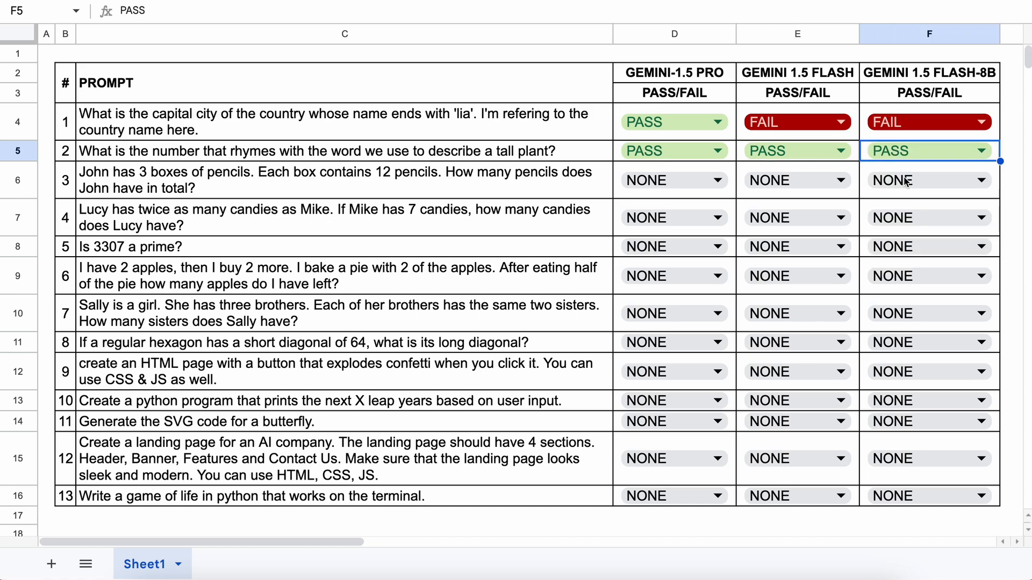
pyautogui.click(342, 179)
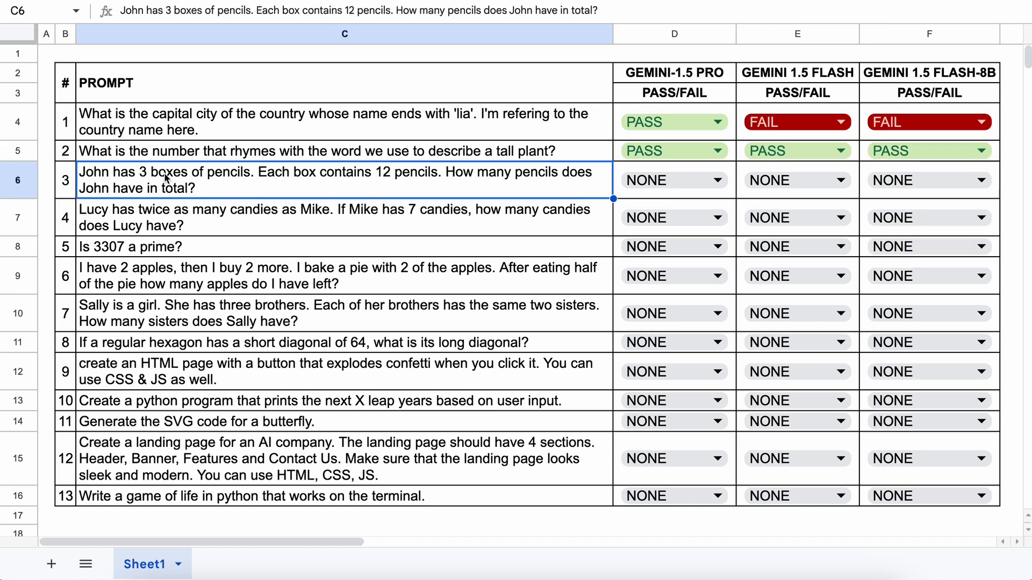
pyautogui.moveTo(341, 176)
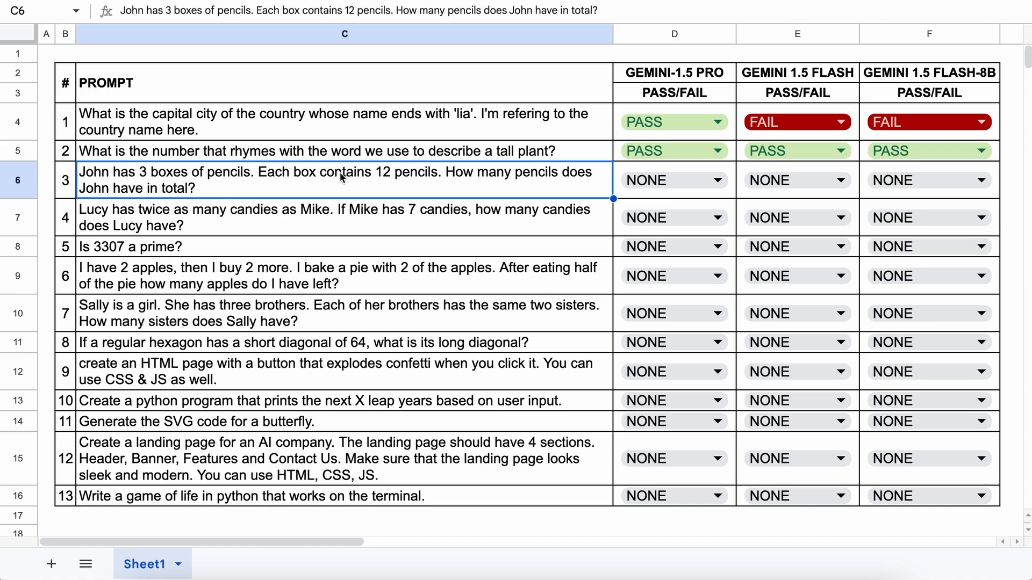
pyautogui.moveTo(103, 198)
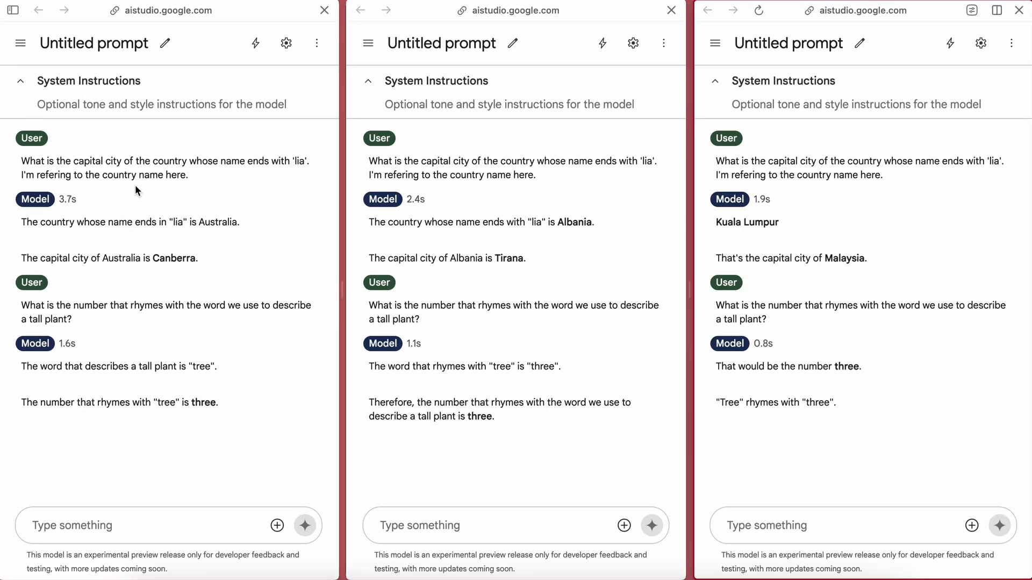
# Step: Run the pencils question on Pro, grade it PASS, then queue the candies and 'Is 3307 a prime?' prompts
pyautogui.write('John has 3 boxes of pencils. Each box contains 12 pencils. How many pencils does John have in total?')
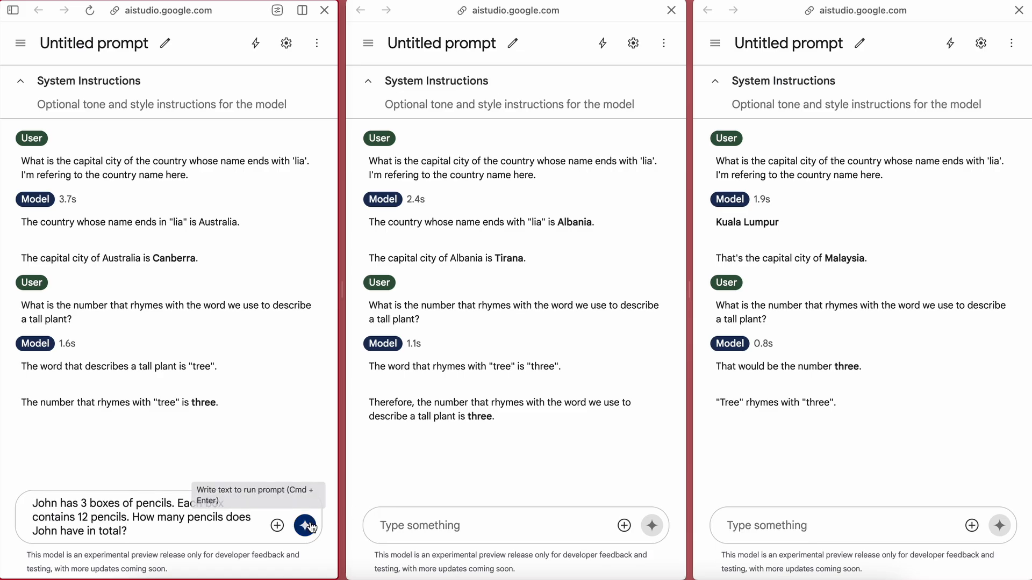
pyautogui.click(305, 525)
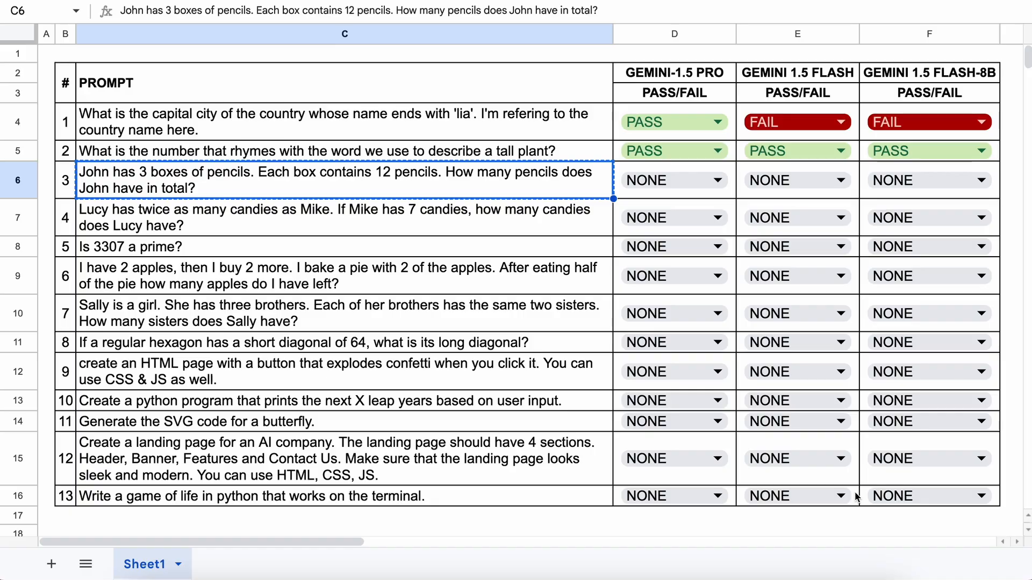
pyautogui.click(673, 179)
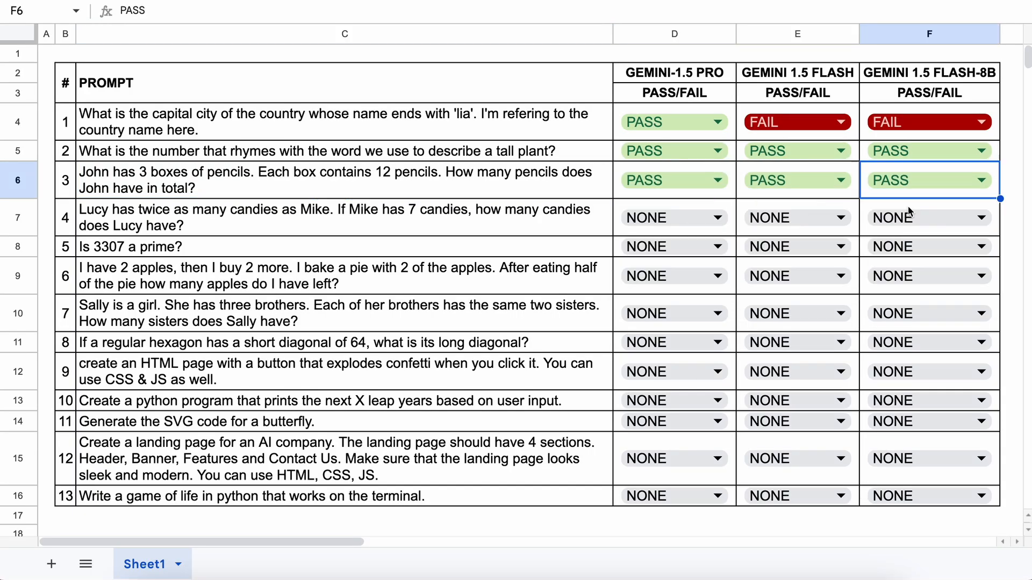
pyautogui.click(342, 218)
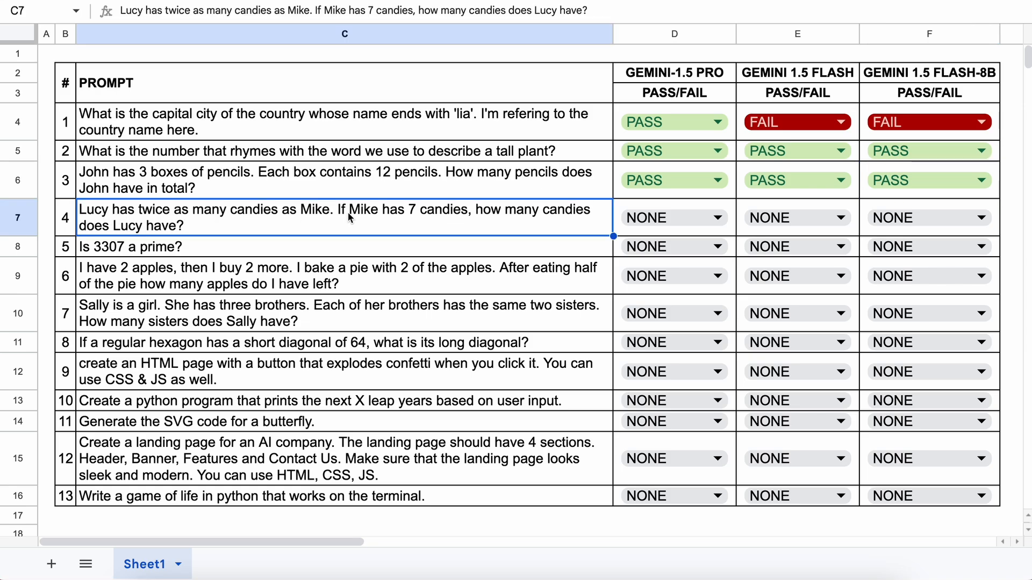
pyautogui.moveTo(126, 228)
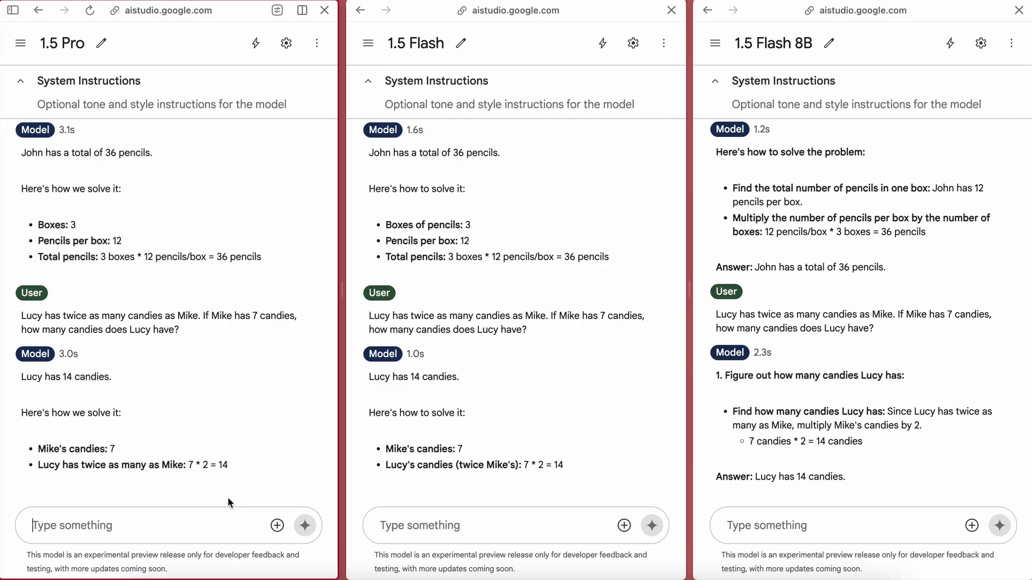
pyautogui.write('Is 3307 a prime?')
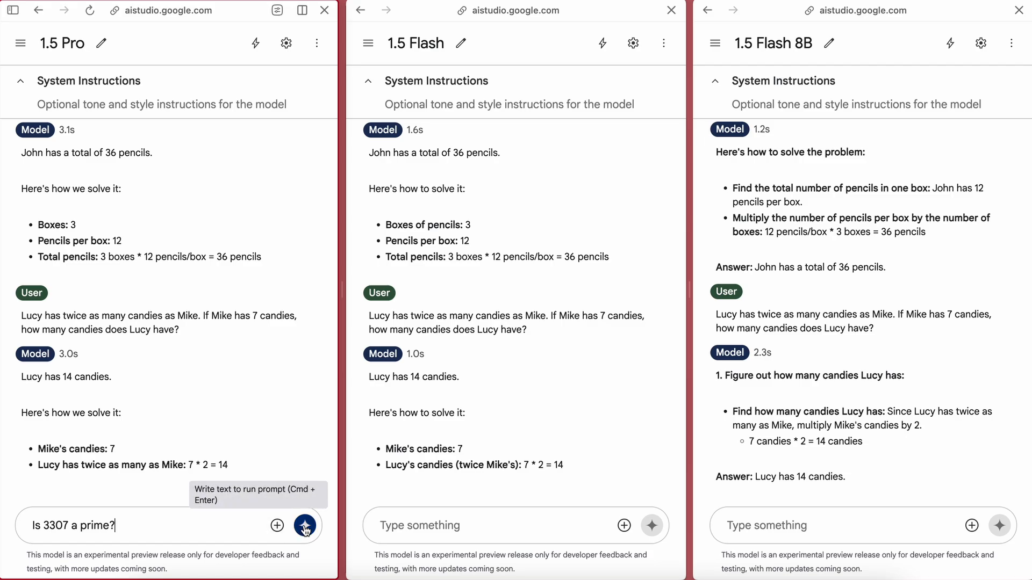
# Step: Run the 3307-prime and apples questions on the models and grade the apples prompt PASS for 1.5 Flash
pyautogui.click(303, 526)
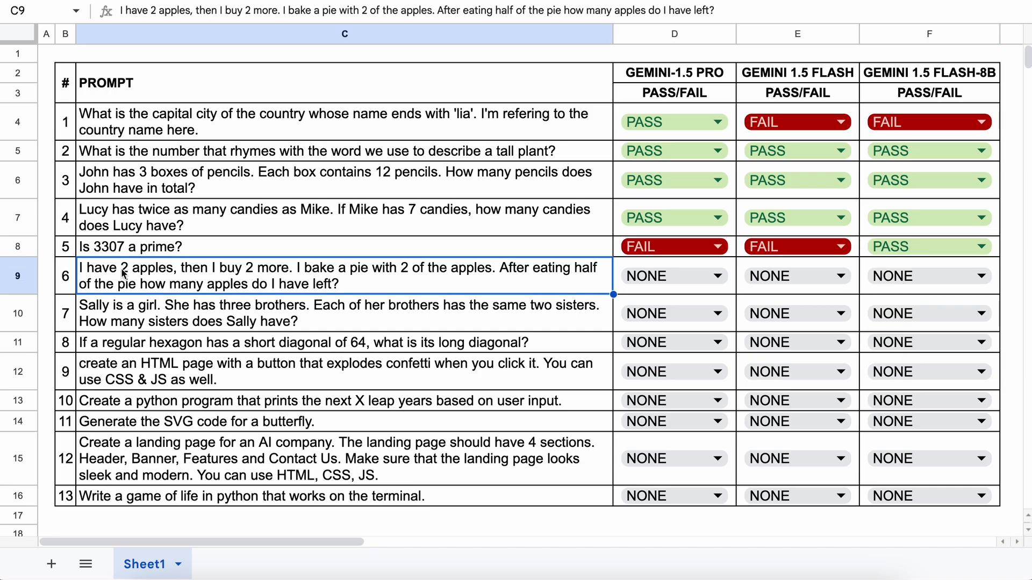
pyautogui.moveTo(322, 276)
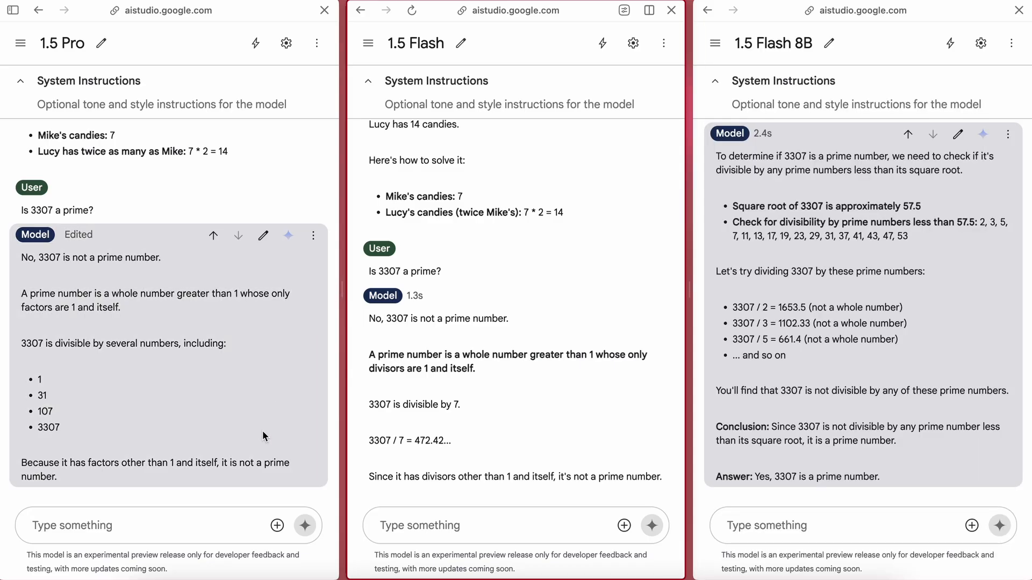
pyautogui.write('I have 2 apples, then I buy 2 more. I bake a pie with 2 of the apples. After eating half of the pie how many apples do I have left?')
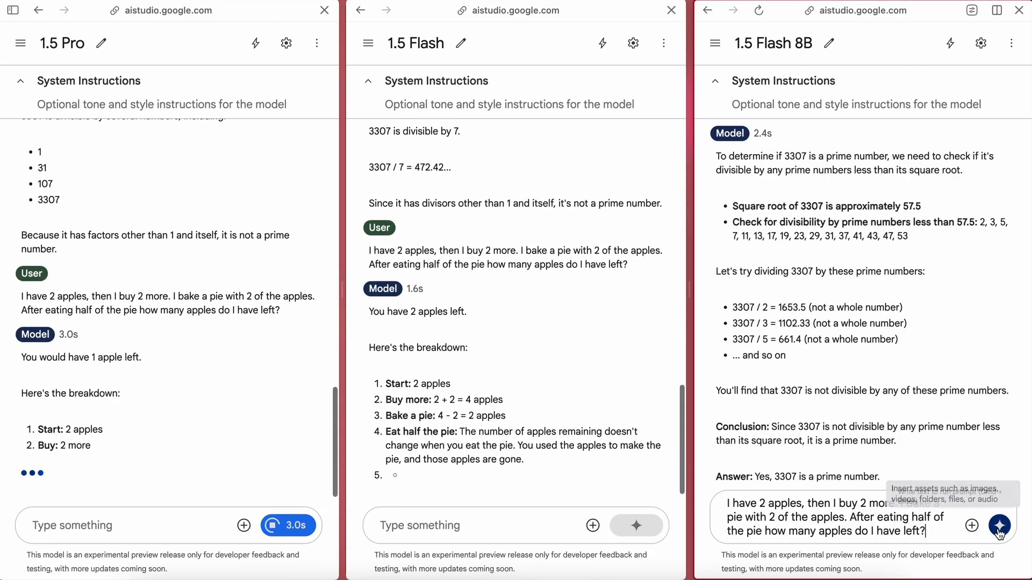
pyautogui.click(998, 526)
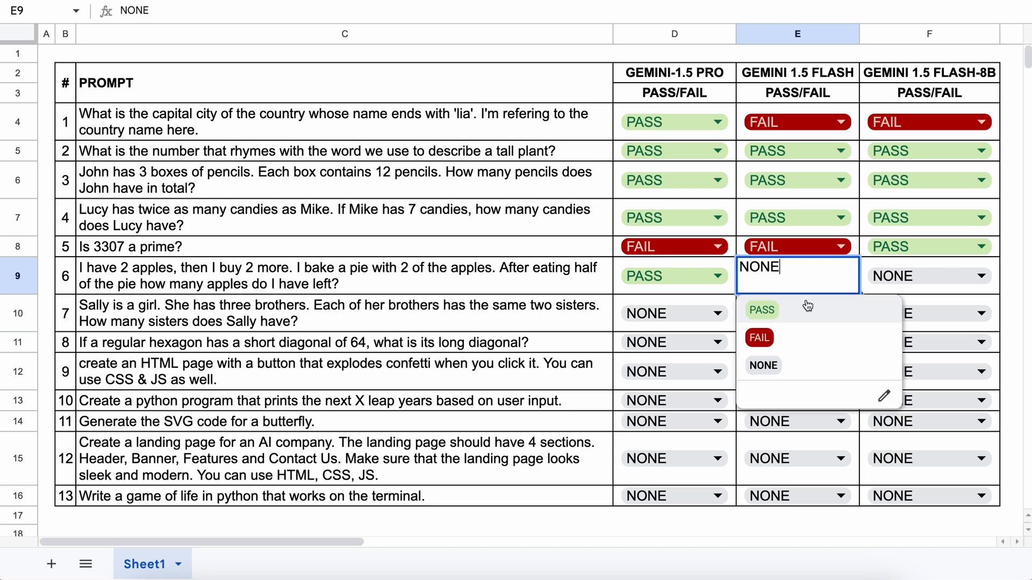
pyautogui.click(761, 309)
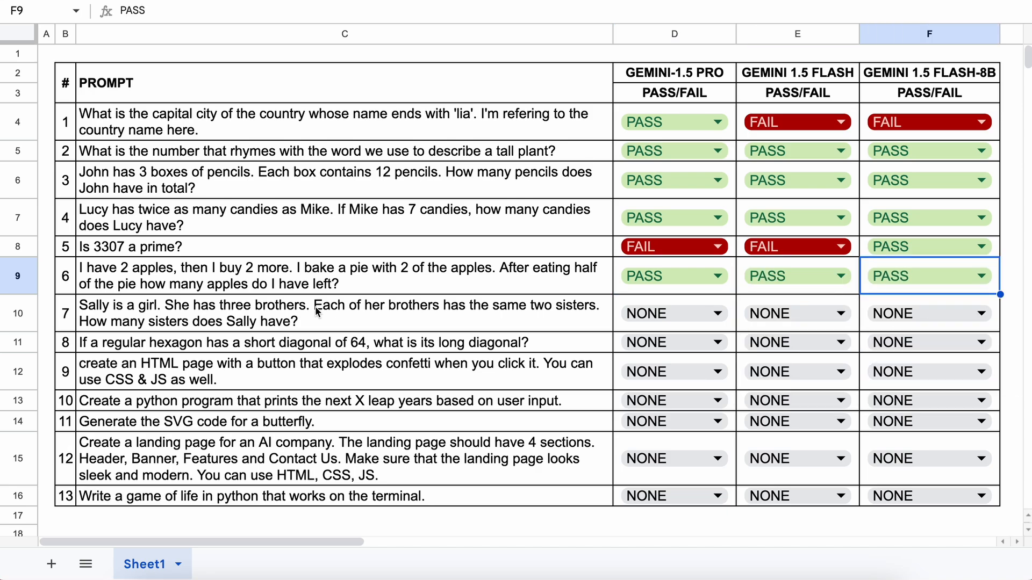
# Step: Run the Sally sisters and hexagon prompts, grading Sally PASS and hexagon FAIL for 1.5 Flash
pyautogui.click(344, 313)
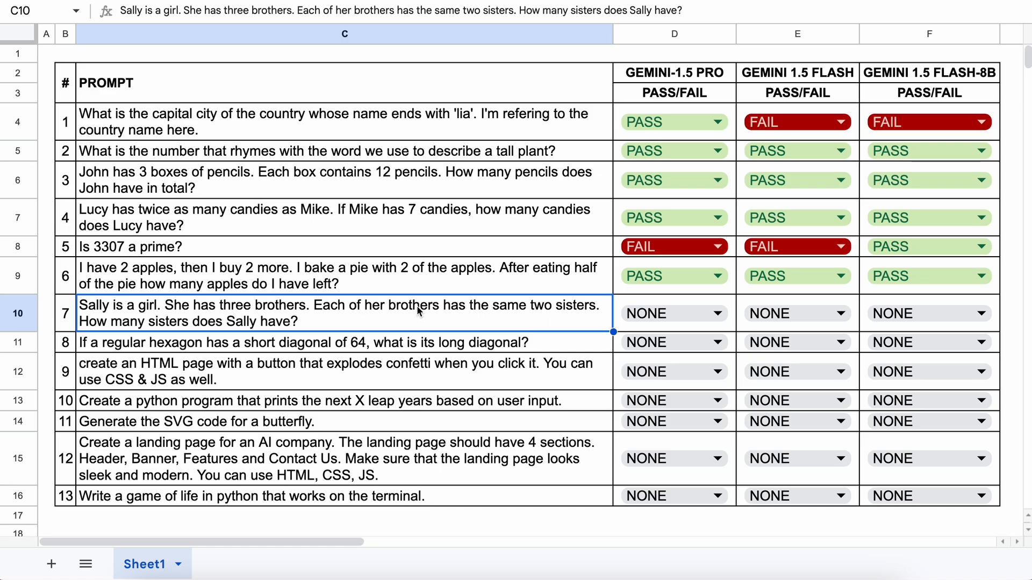
pyautogui.moveTo(248, 322)
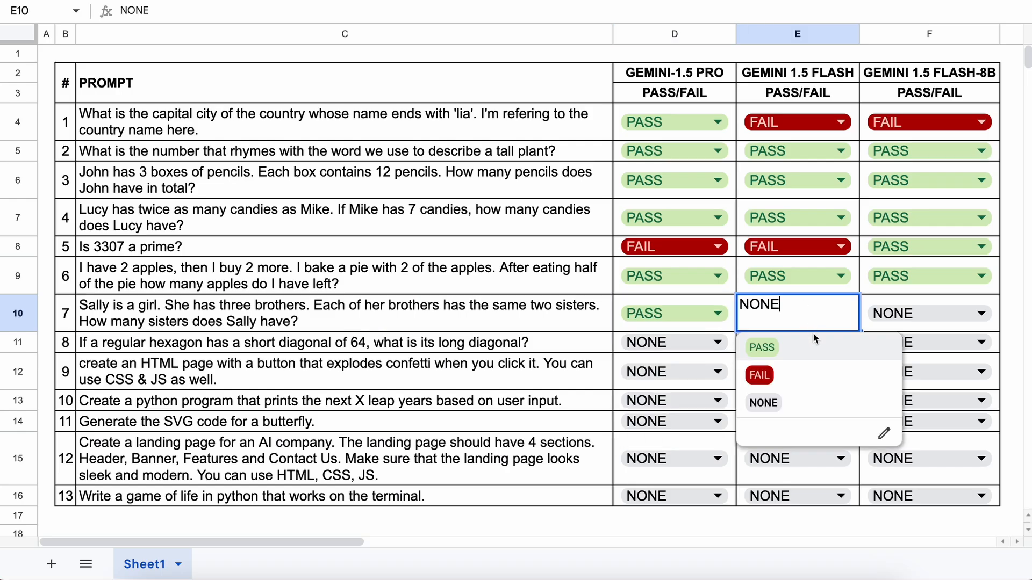
pyautogui.click(761, 347)
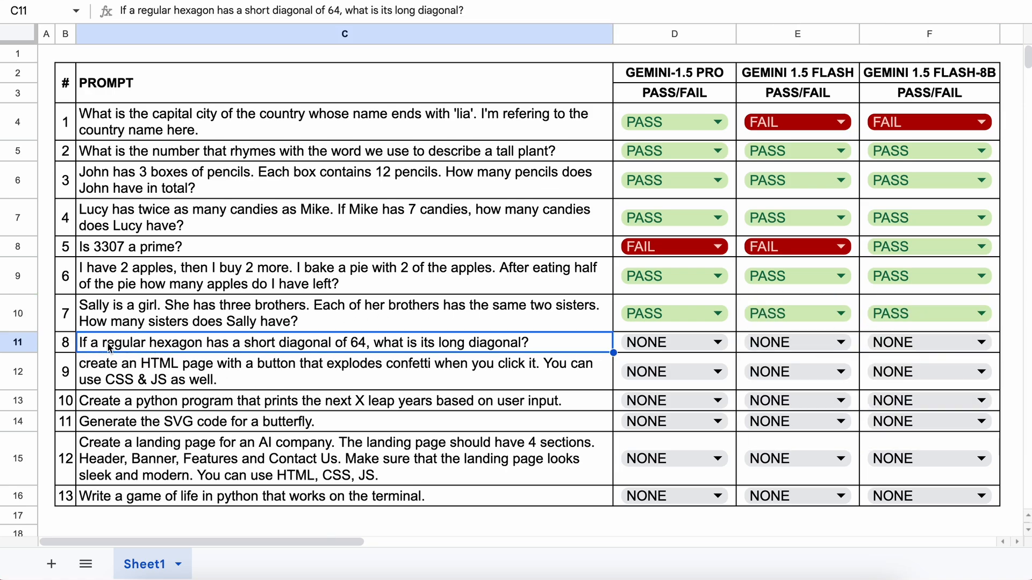
pyautogui.moveTo(306, 350)
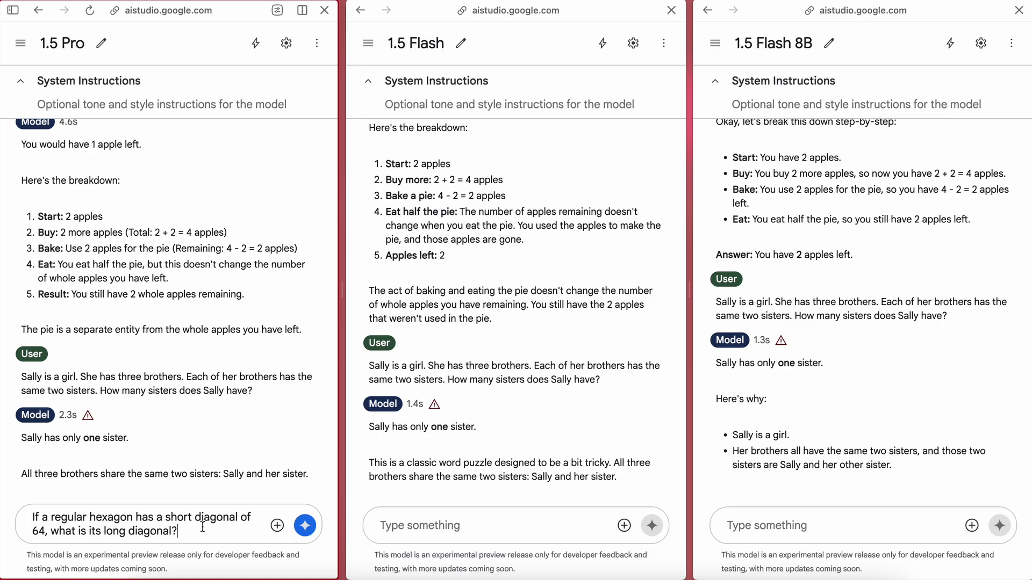
pyautogui.click(303, 526)
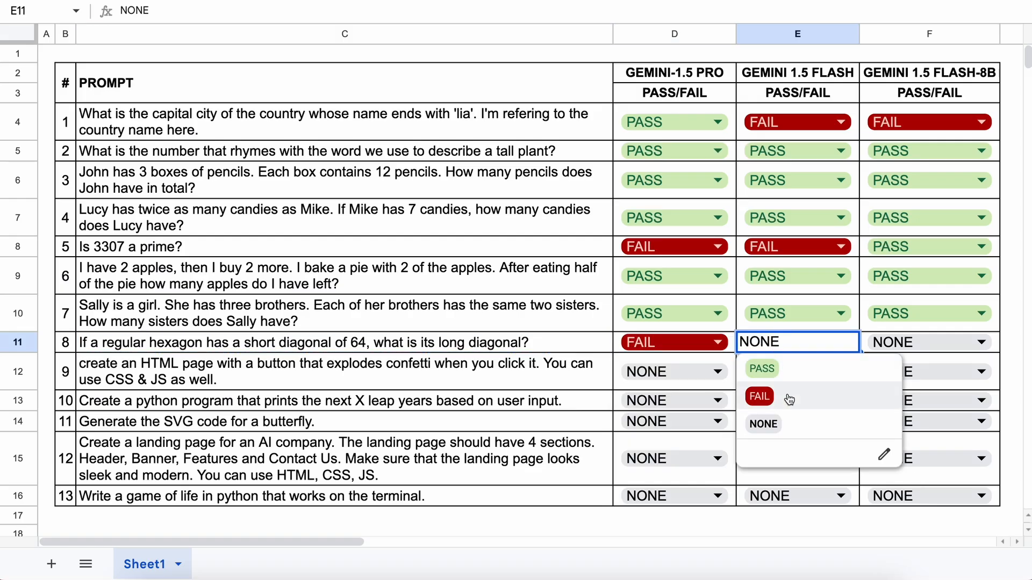
pyautogui.click(759, 395)
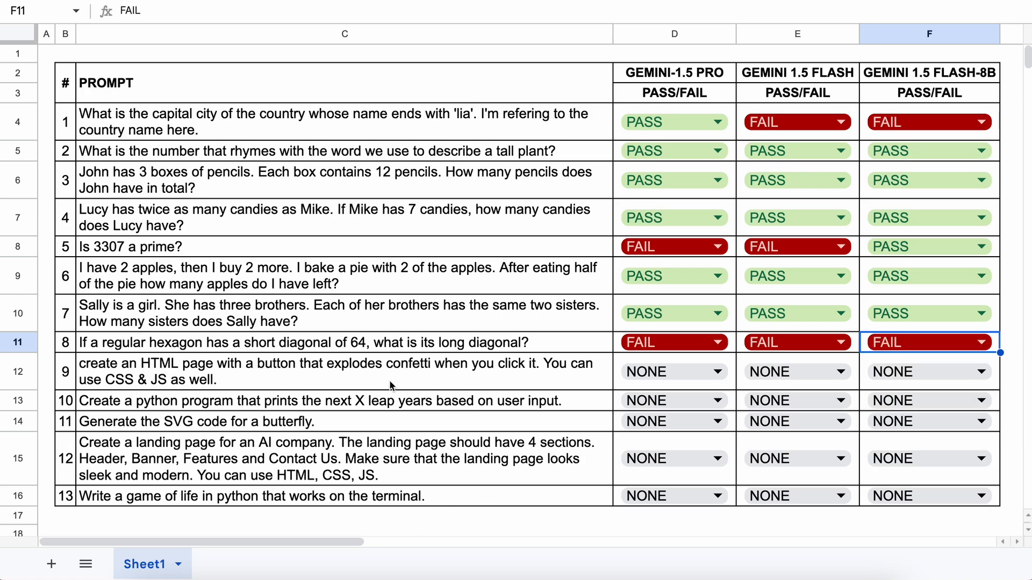
pyautogui.click(335, 371)
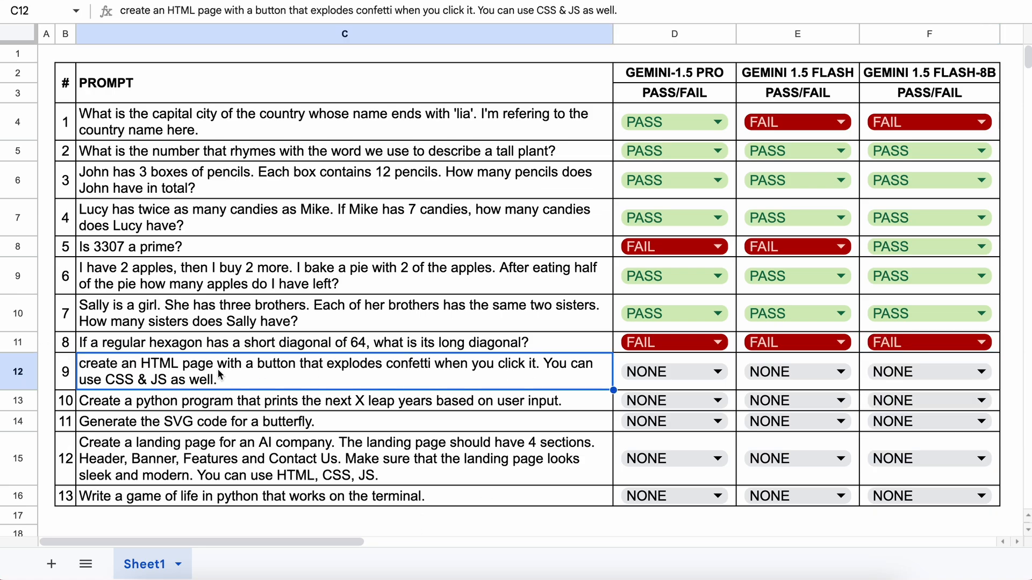
pyautogui.moveTo(303, 373)
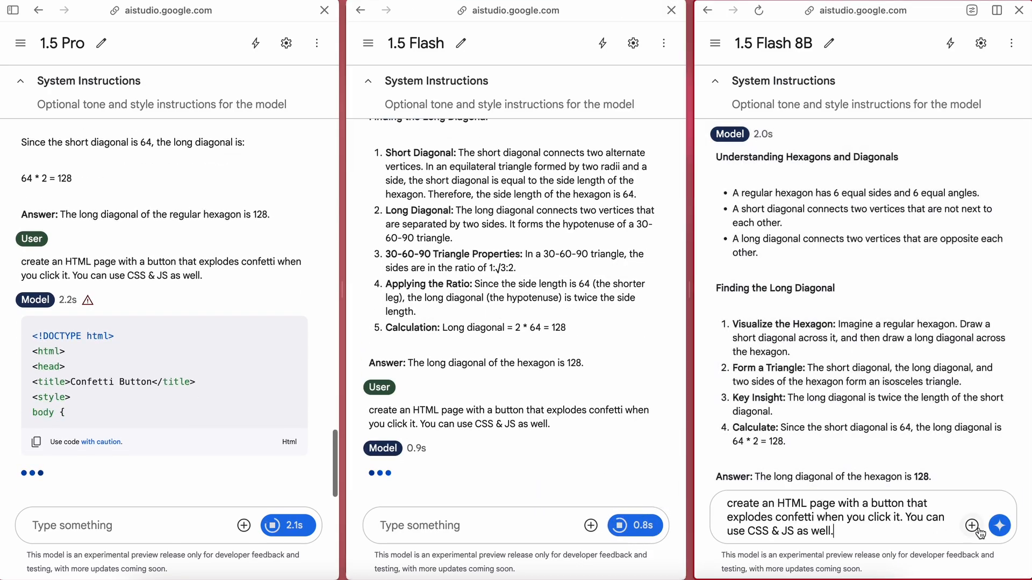
# Step: Run the confetti prompt on Flash 8B, test the Explode Confetti! button, and grade prompt 9 FAIL for 1.5 Flash
pyautogui.click(1000, 526)
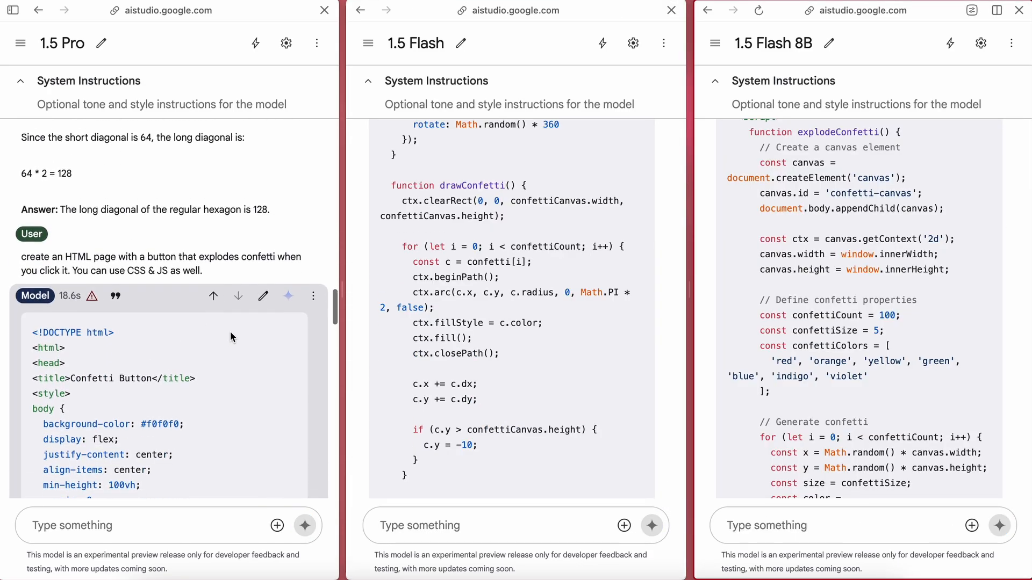
pyautogui.scroll(-3)
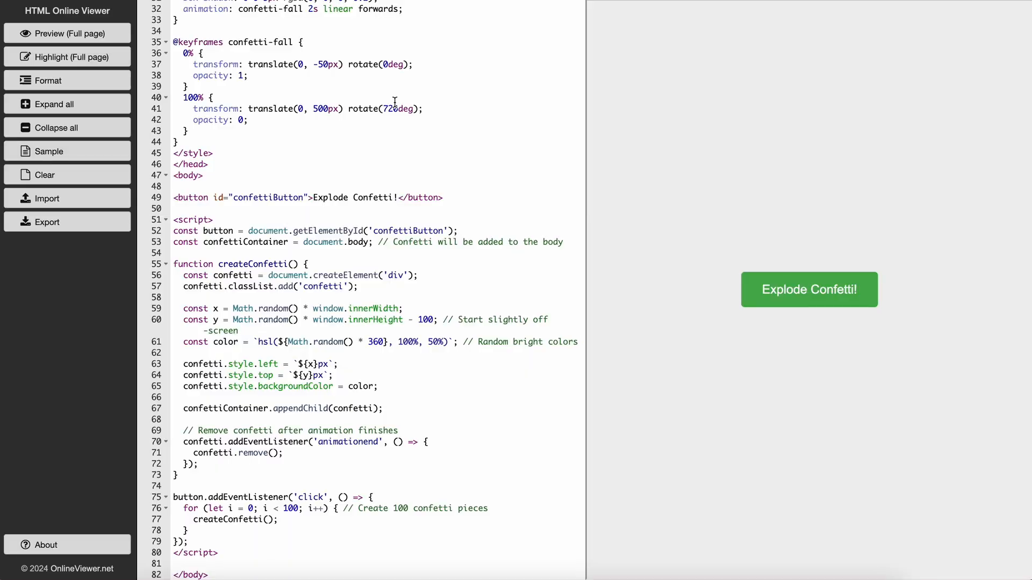
pyautogui.click(808, 290)
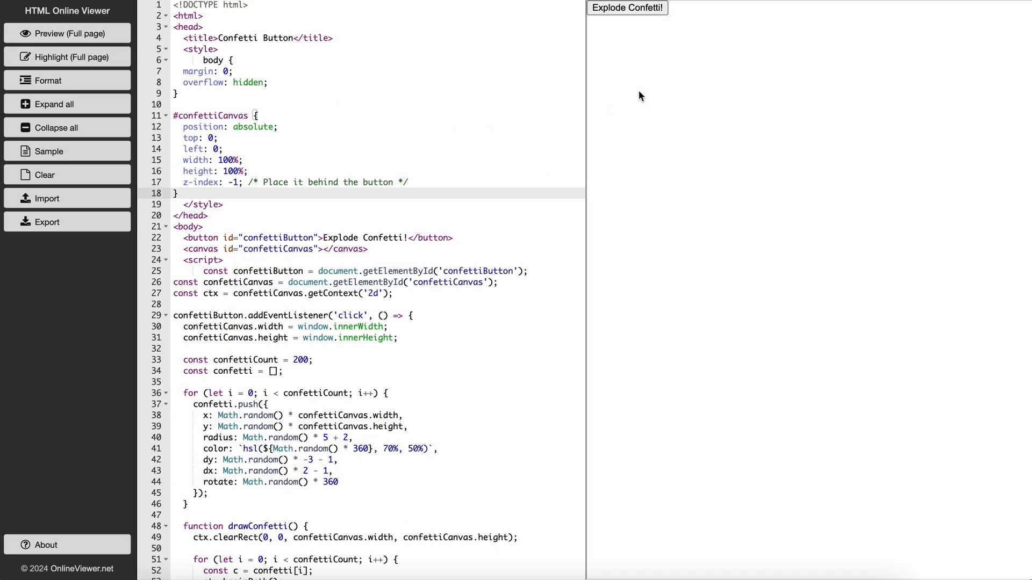
pyautogui.moveTo(626, 7)
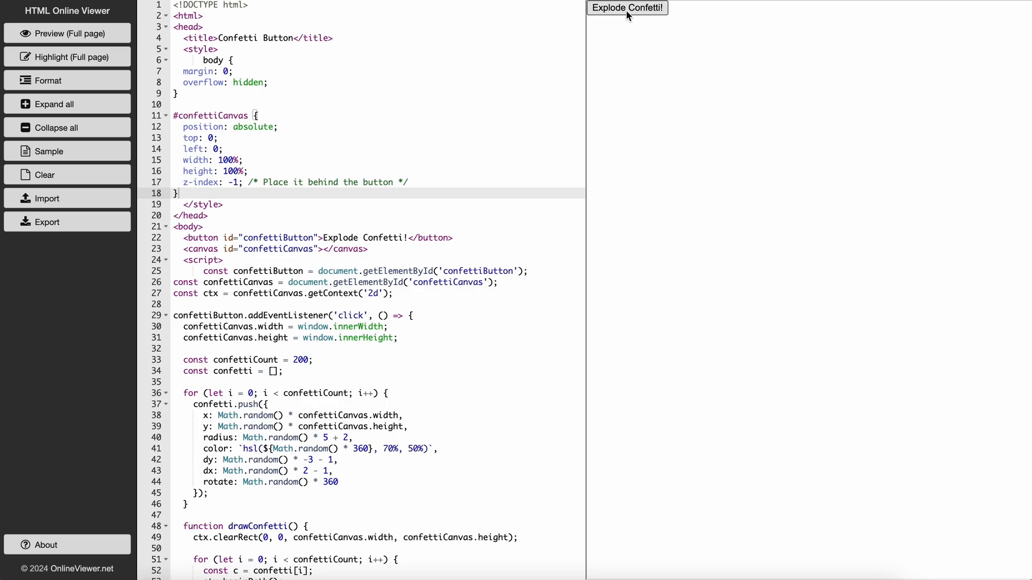
pyautogui.scroll(-3)
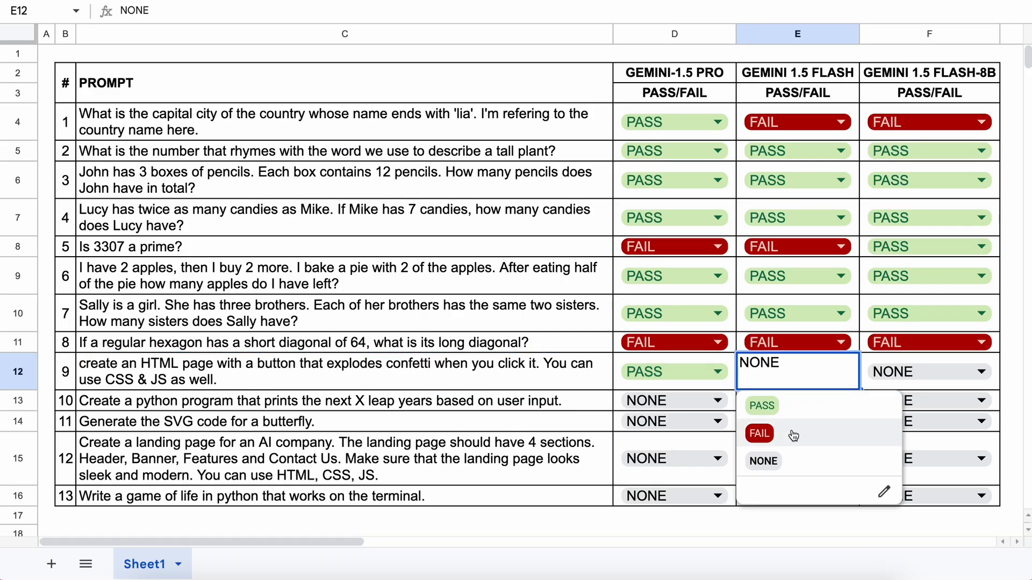
pyautogui.click(759, 433)
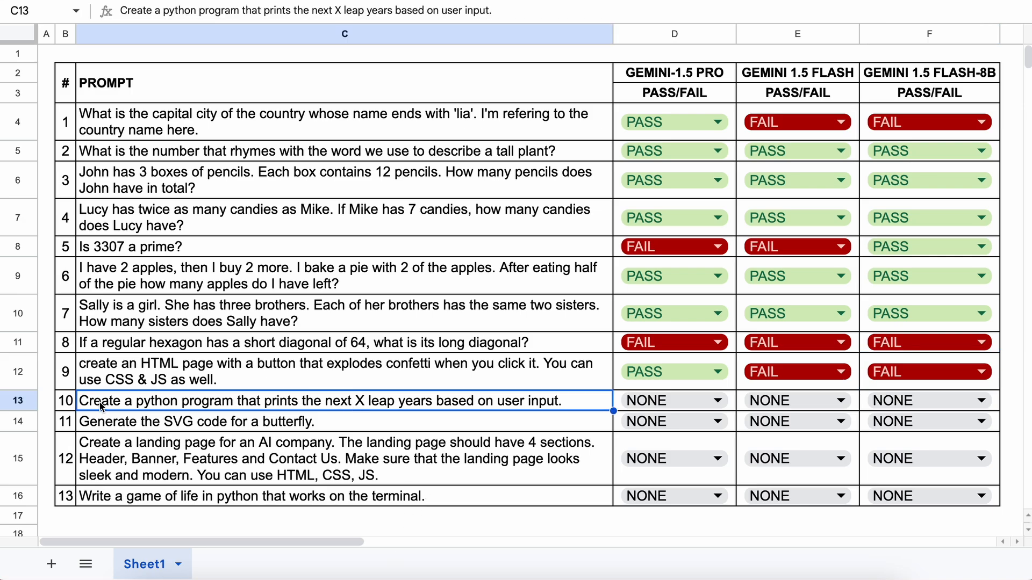
pyautogui.moveTo(502, 408)
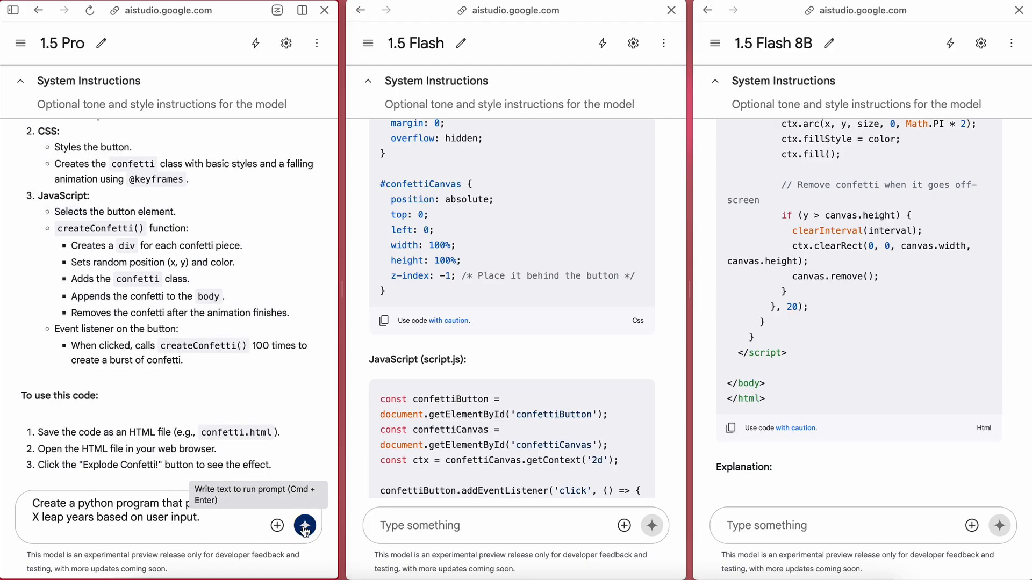
# Step: Run the leap-year prompt on 1.5 Pro and test its script with inputs 10 and 2024
pyautogui.click(304, 526)
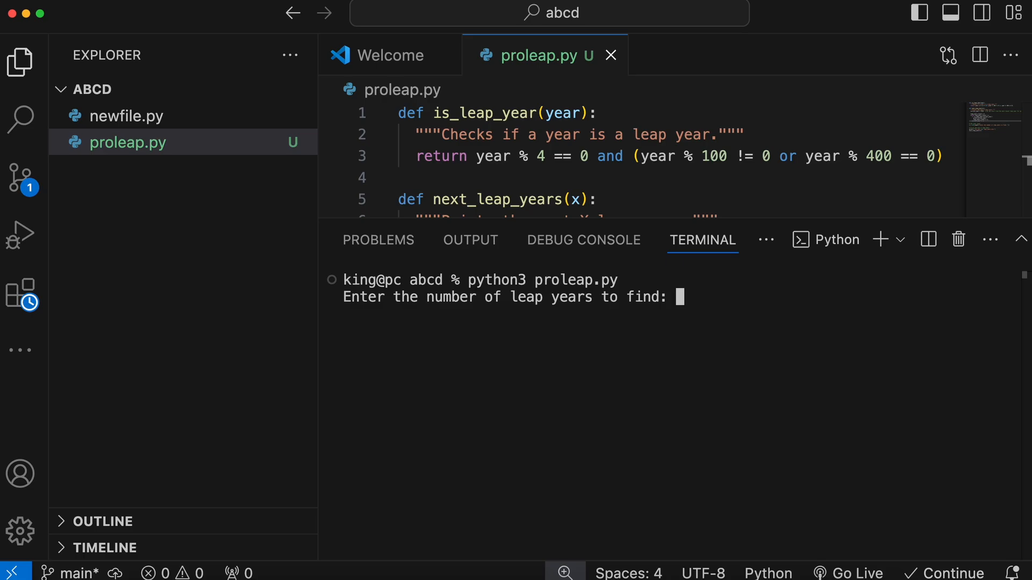
pyautogui.write('10')
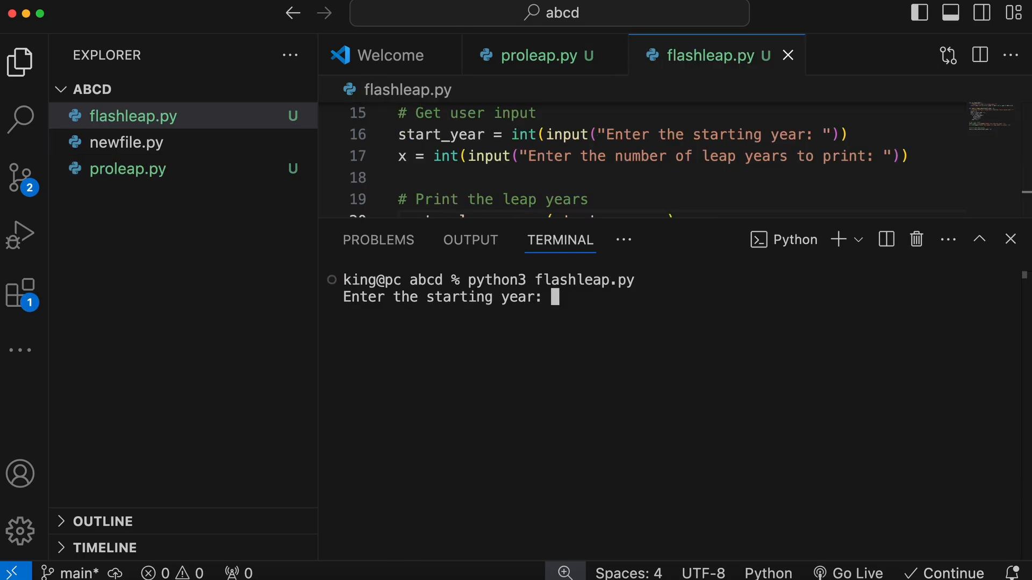
pyautogui.write('2024')
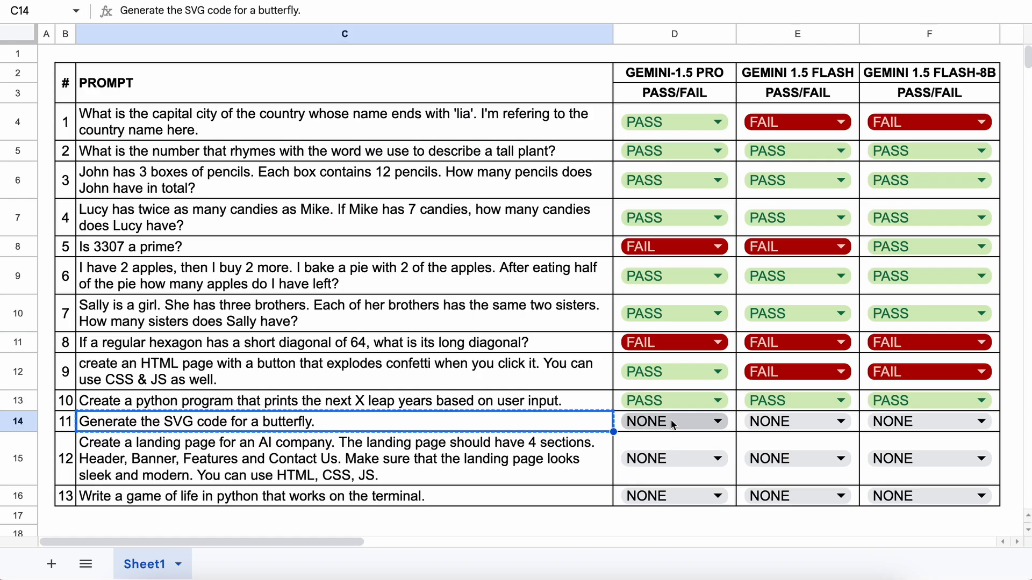
# Step: Grade the butterfly SVG prompt PASS for Pro and Flash and FAIL for Flash-8B
pyautogui.click(672, 421)
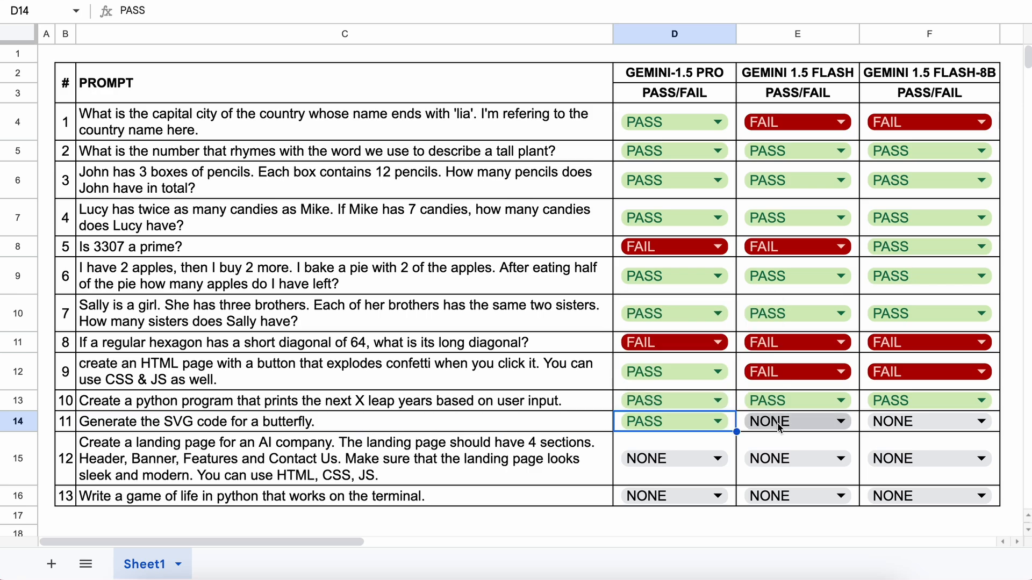
pyautogui.click(982, 421)
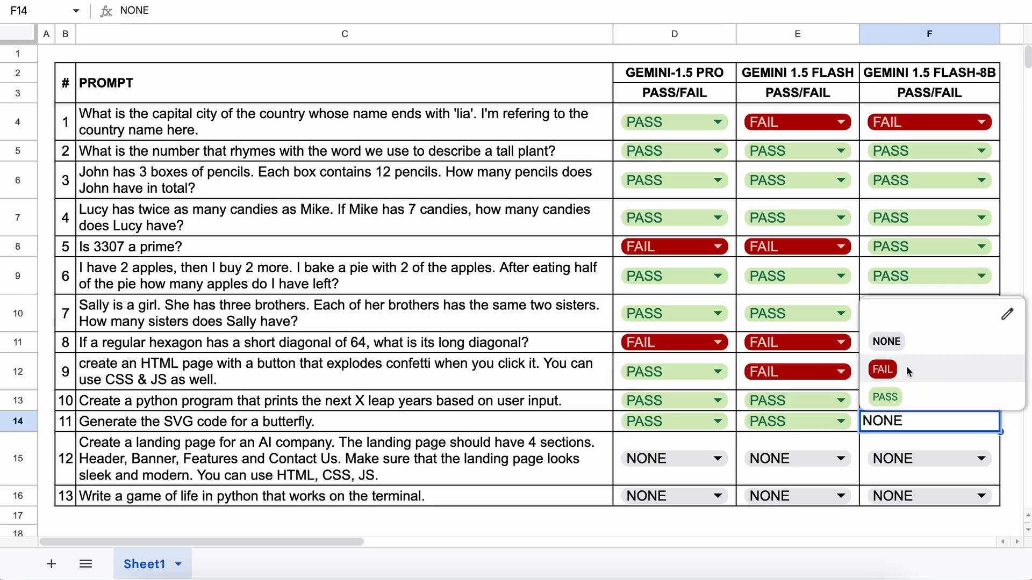
pyautogui.click(882, 369)
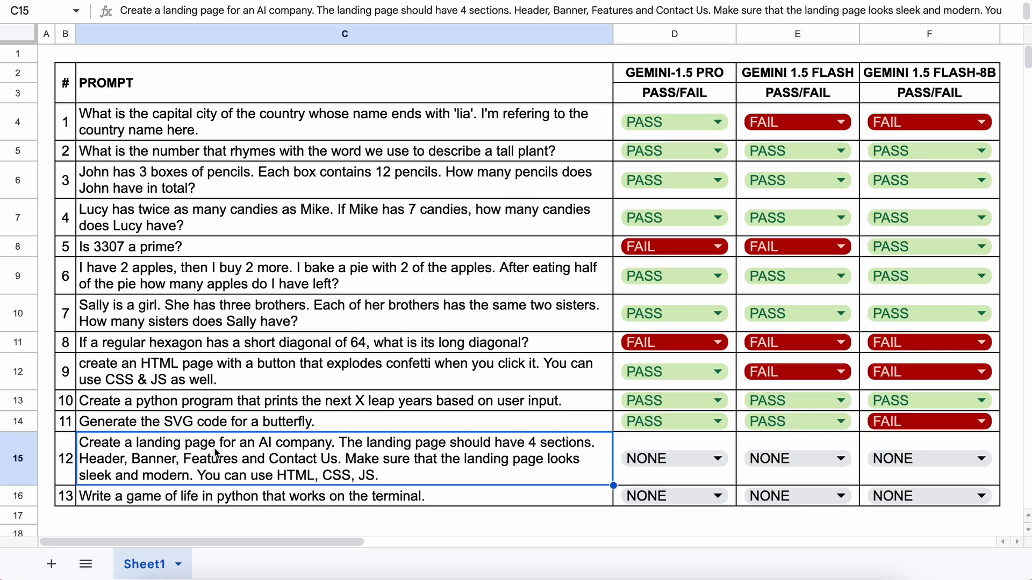
pyautogui.moveTo(196, 470)
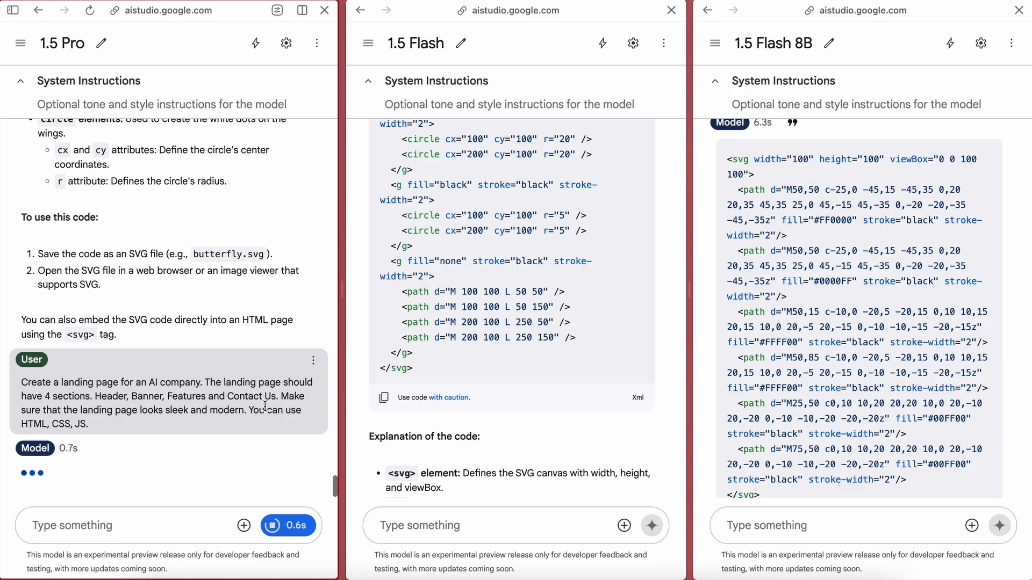
# Step: Copy the Pro landing page code for preview and grade prompt 12 PASS for Flash-8B
pyautogui.click(384, 398)
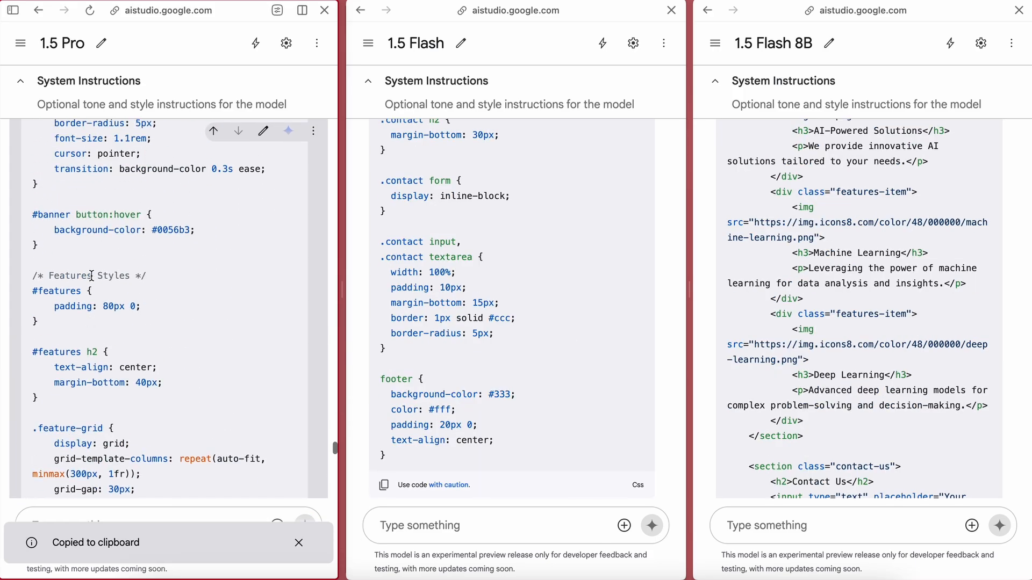
pyautogui.scroll(-3)
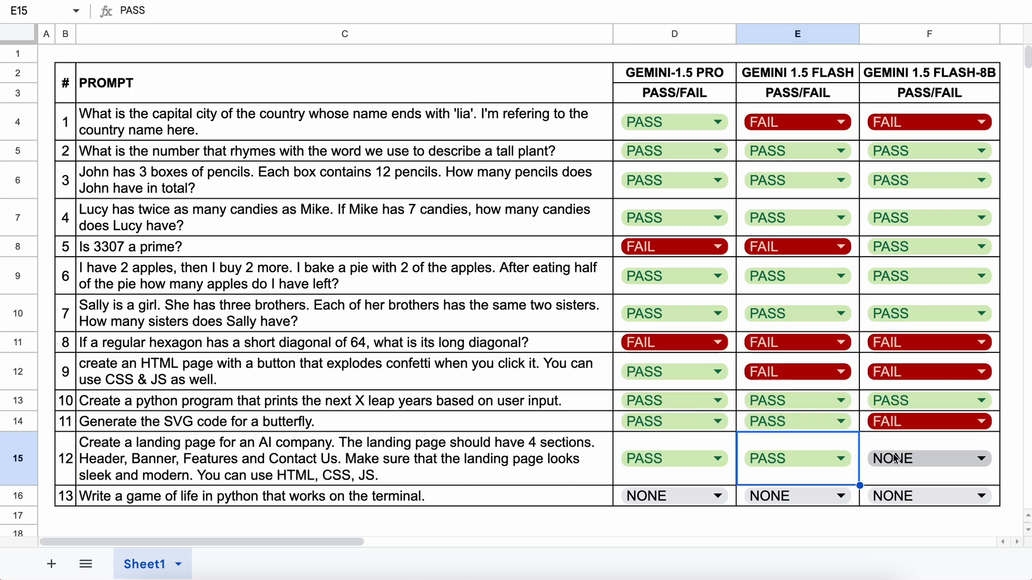
pyautogui.click(344, 459)
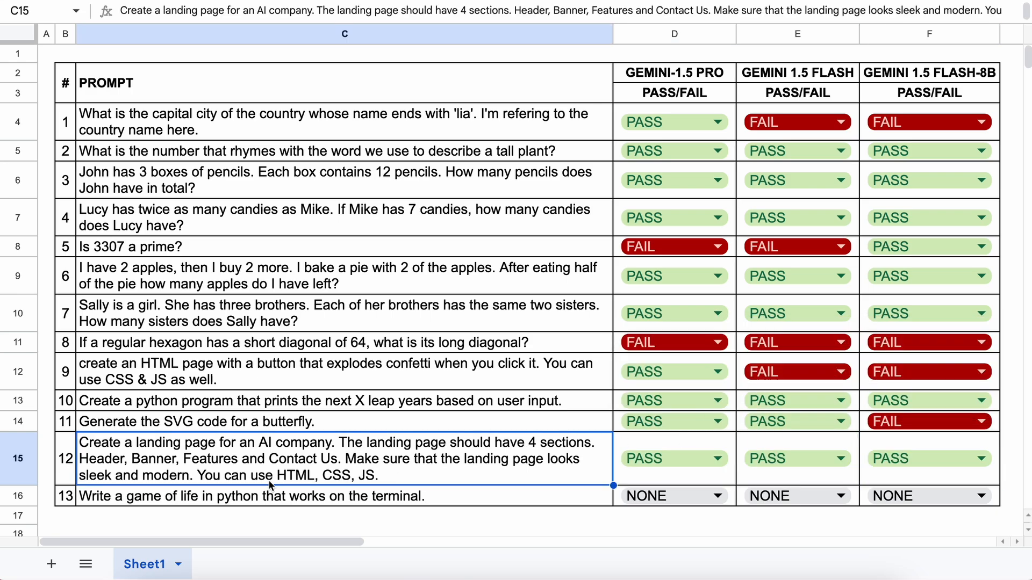
# Step: Select prompt 13, the game of life request, in the sheet
pyautogui.click(263, 496)
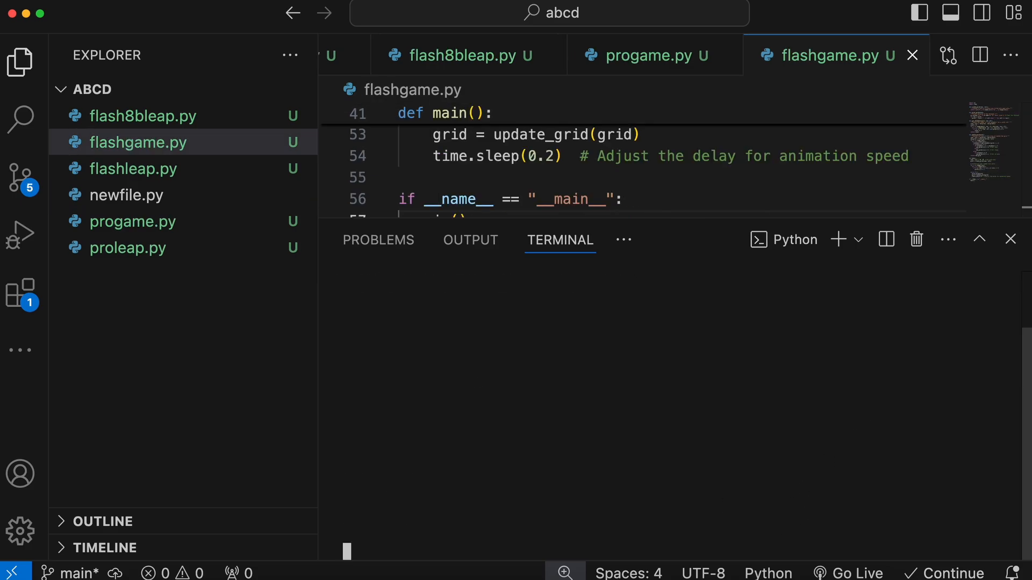
pyautogui.moveTo(829, 382)
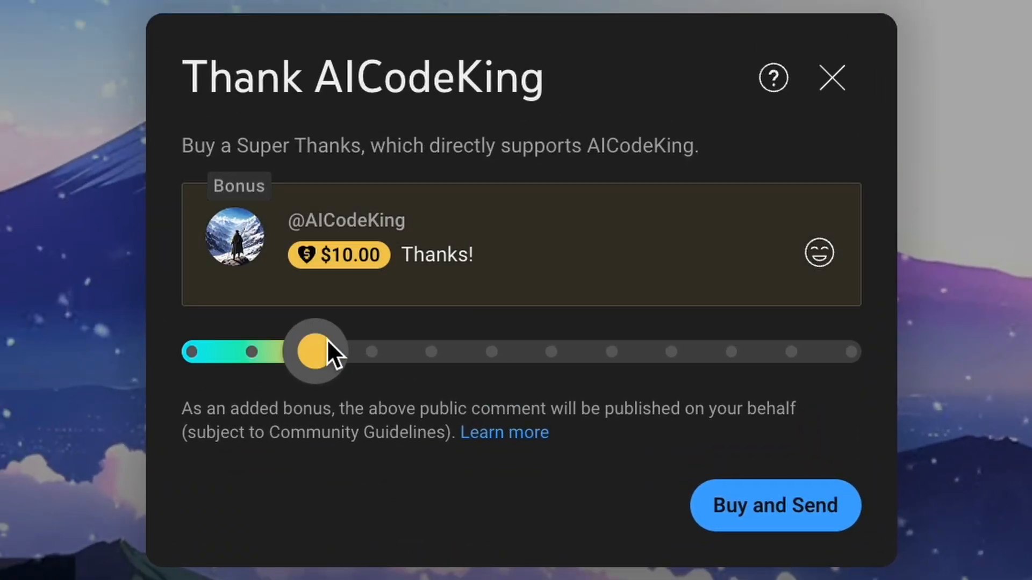
# Step: Raise the Super Thanks amount to $500.00 and show the channel's Bronze-to-Diamond King membership tiers
pyautogui.moveTo(315, 351); pyautogui.dragTo(671, 351)
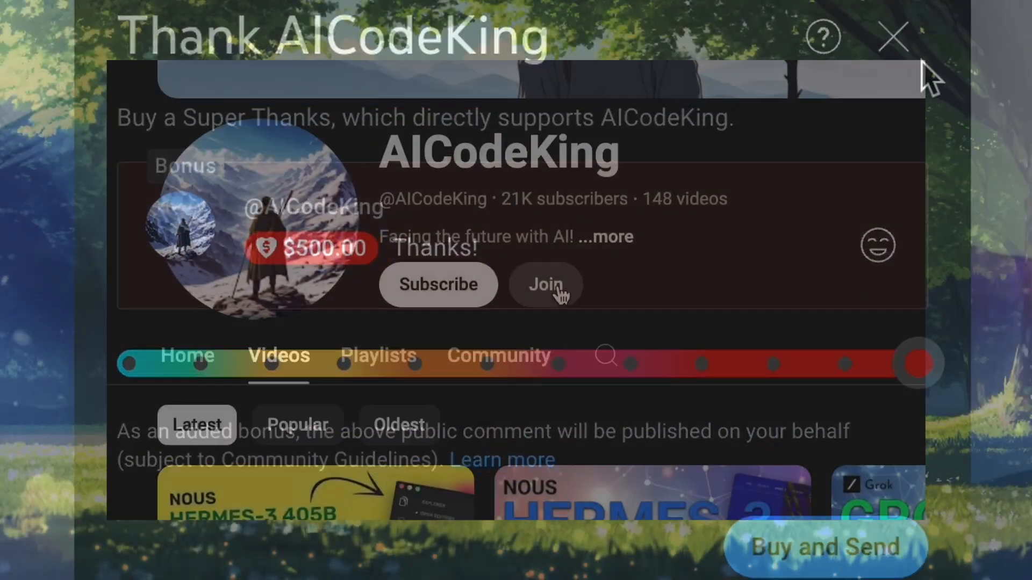
pyautogui.click(545, 285)
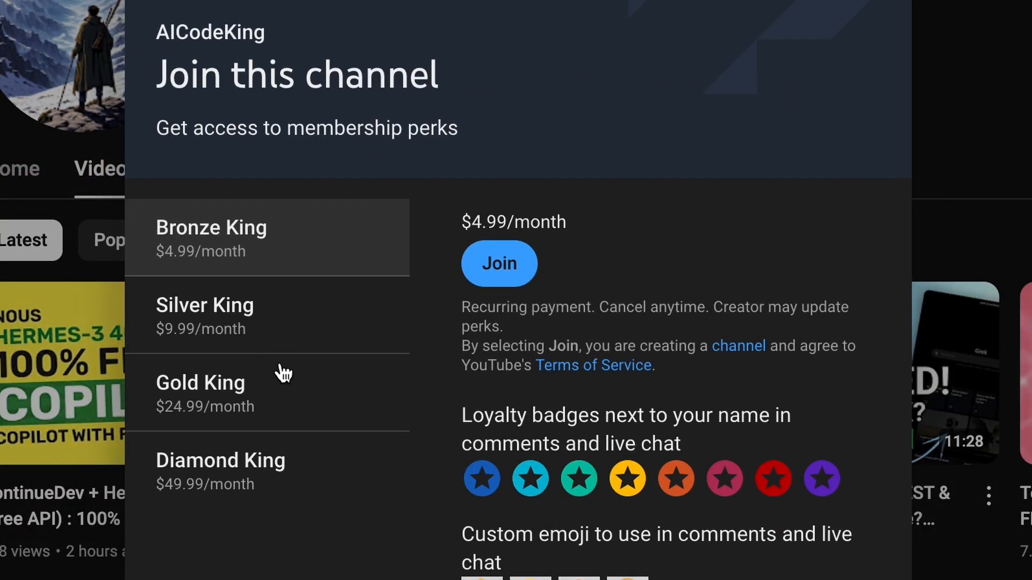
pyautogui.moveTo(342, 418)
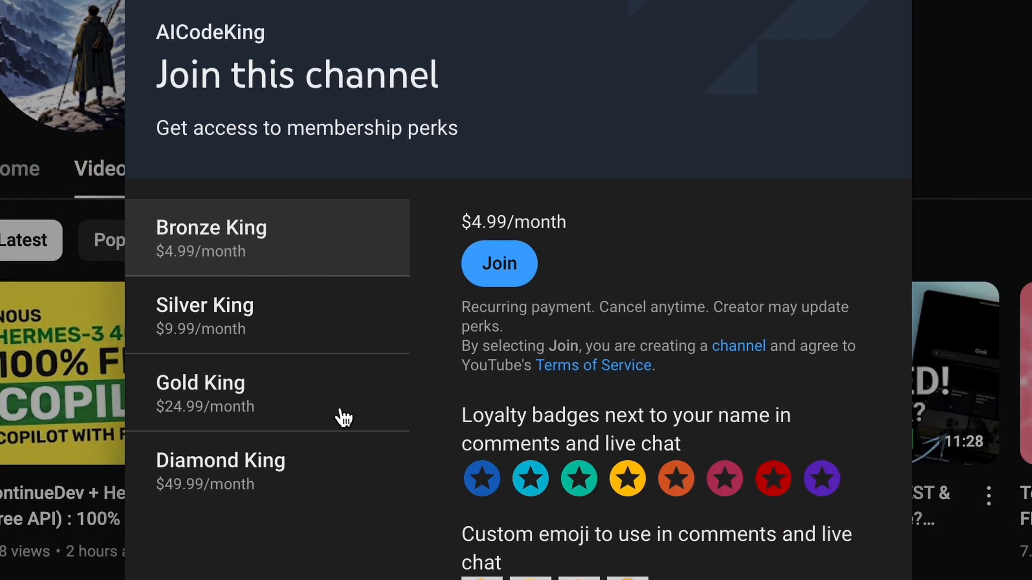
pyautogui.moveTo(308, 332)
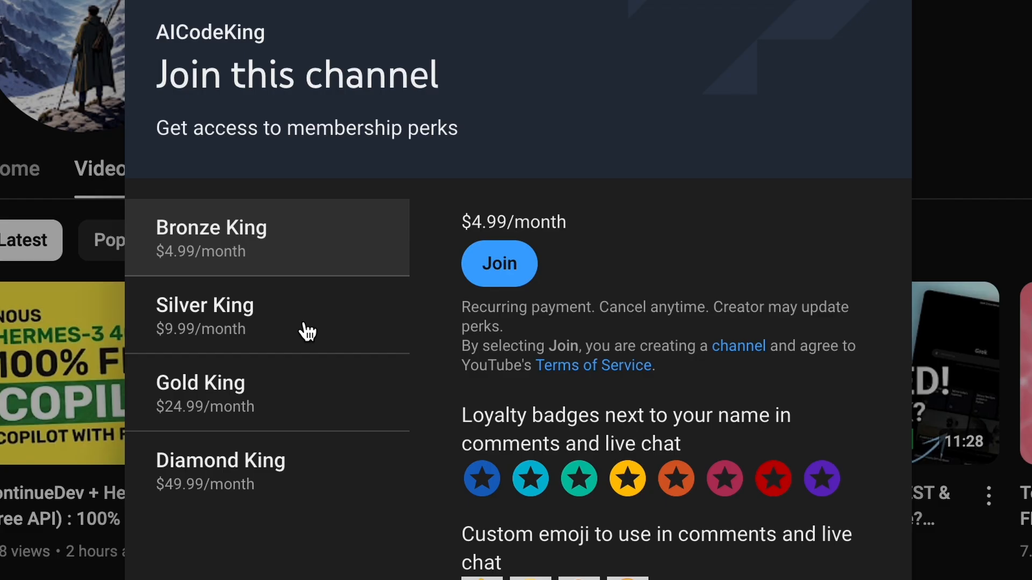